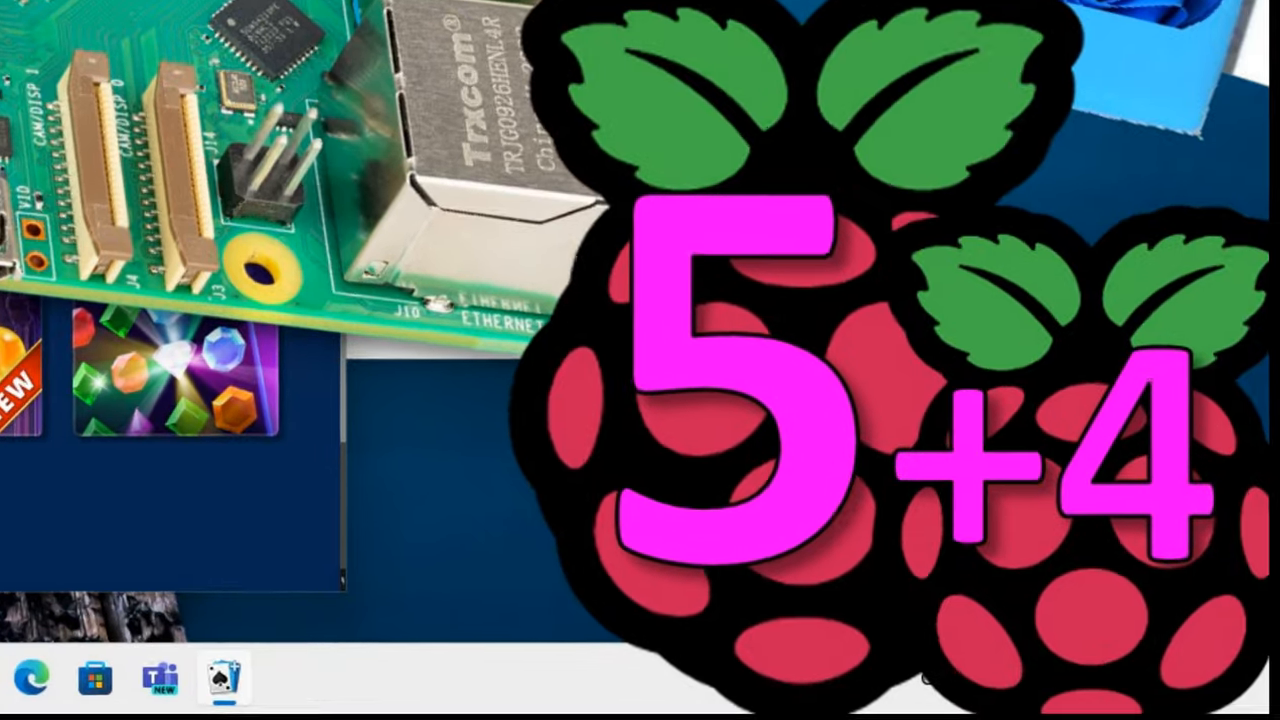
Bring up the Windows 11 Start menu to preview the finished system on the Pi 5.
left_click(477, 703)
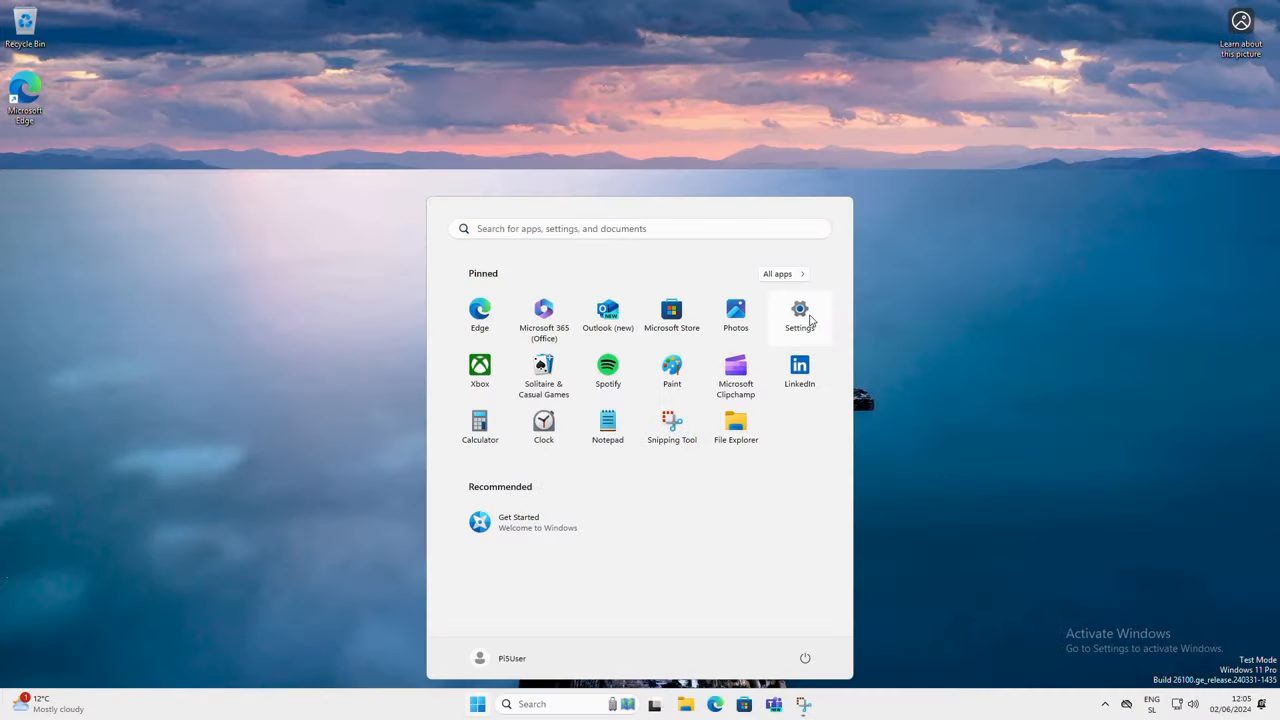
left_click(799, 315)
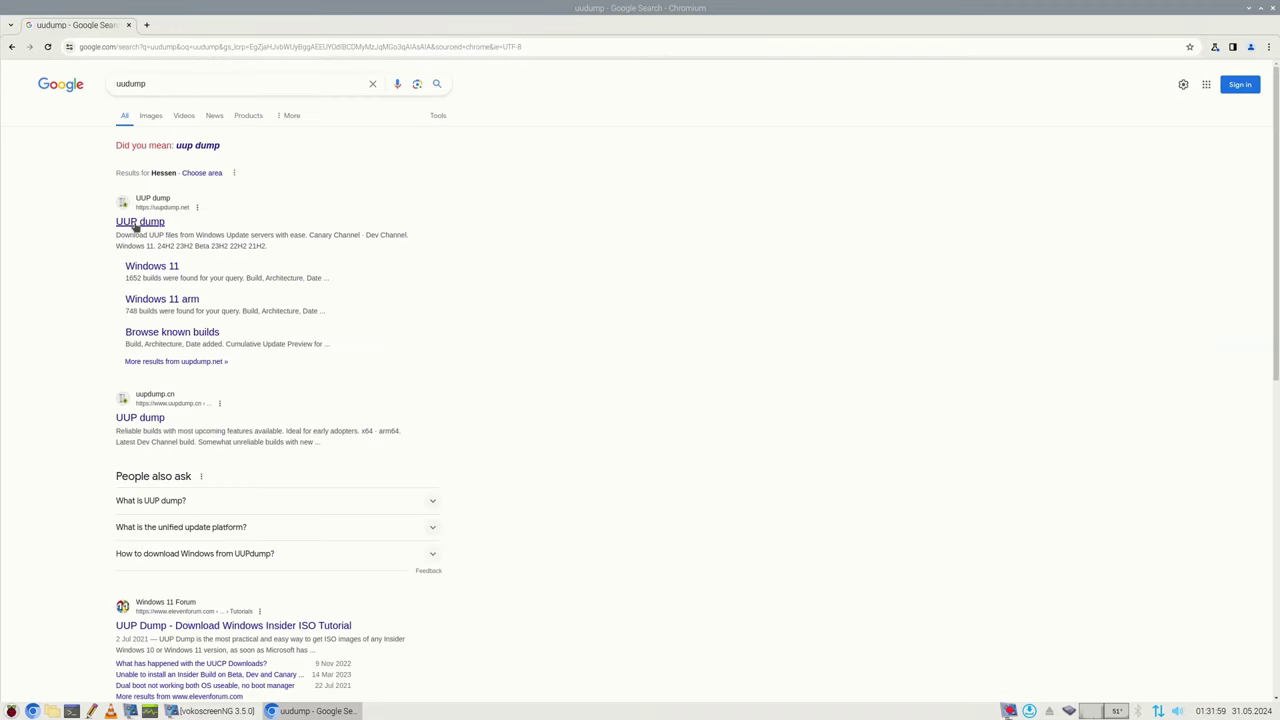
Create a UUP dump package for Windows 11 24H2 (26100.712) arm64, English, Windows Pro.
left_click(140, 221)
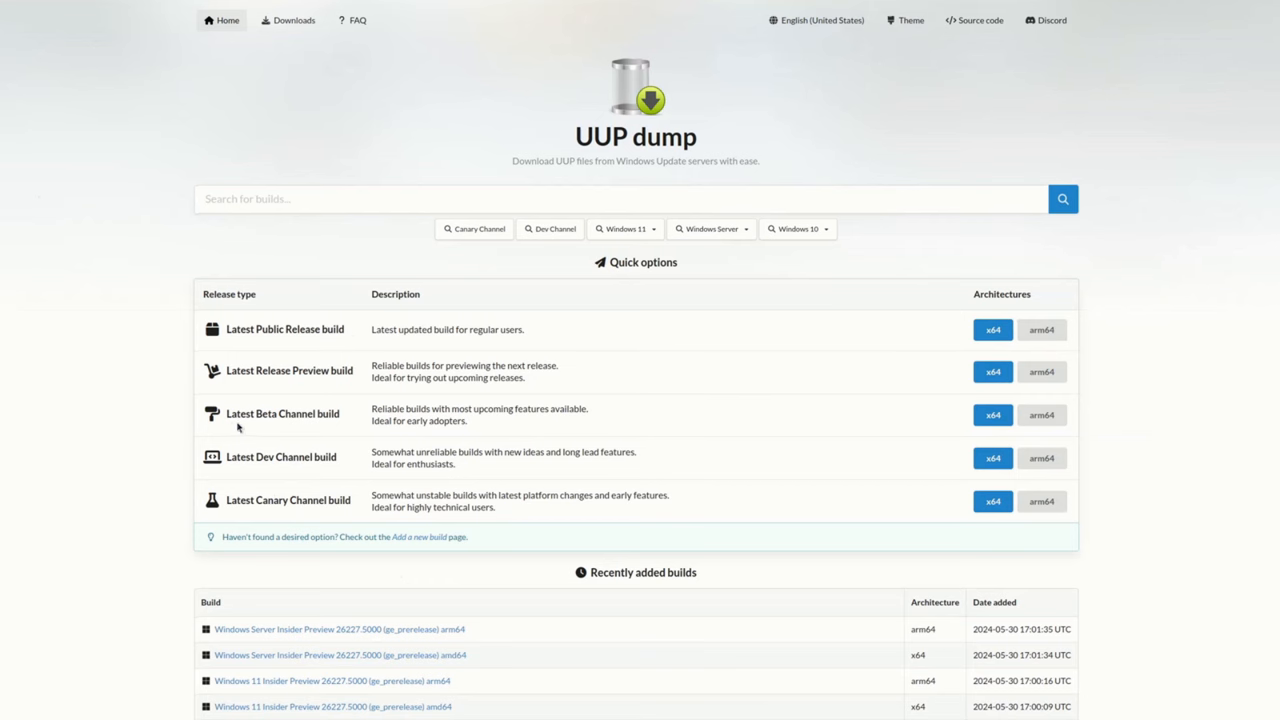
mouse_move(1042, 371)
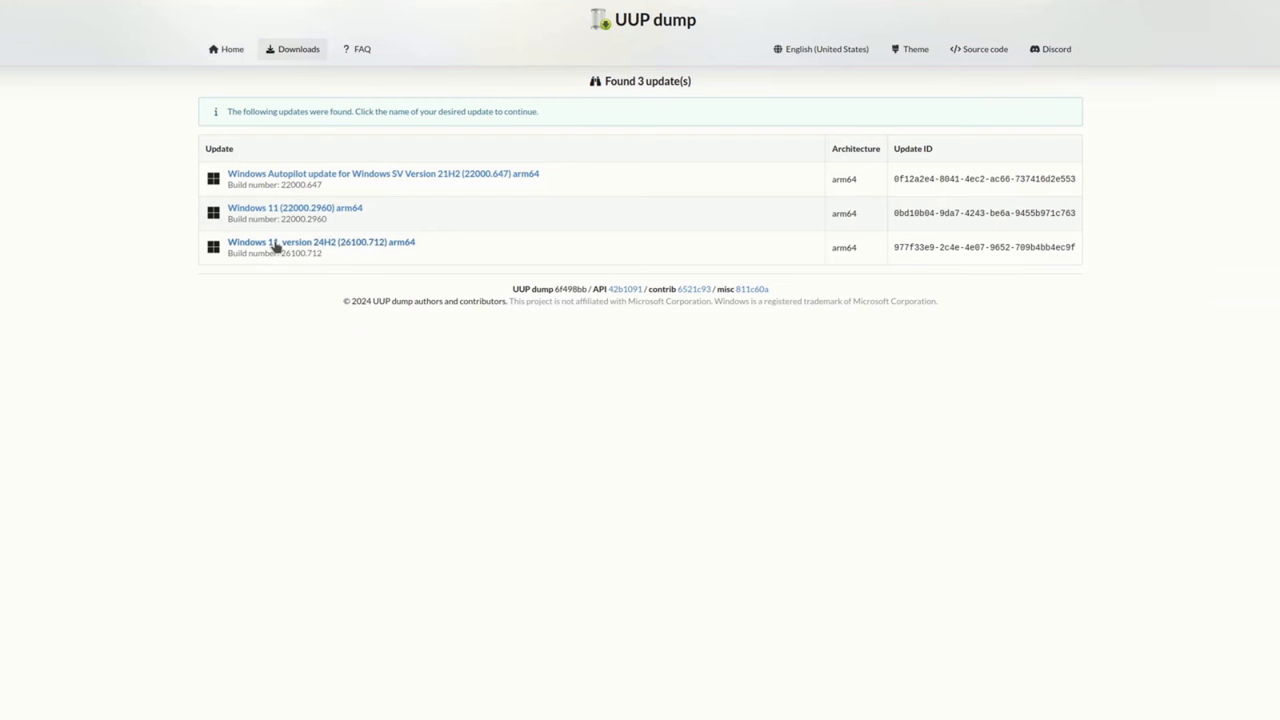
left_click(321, 242)
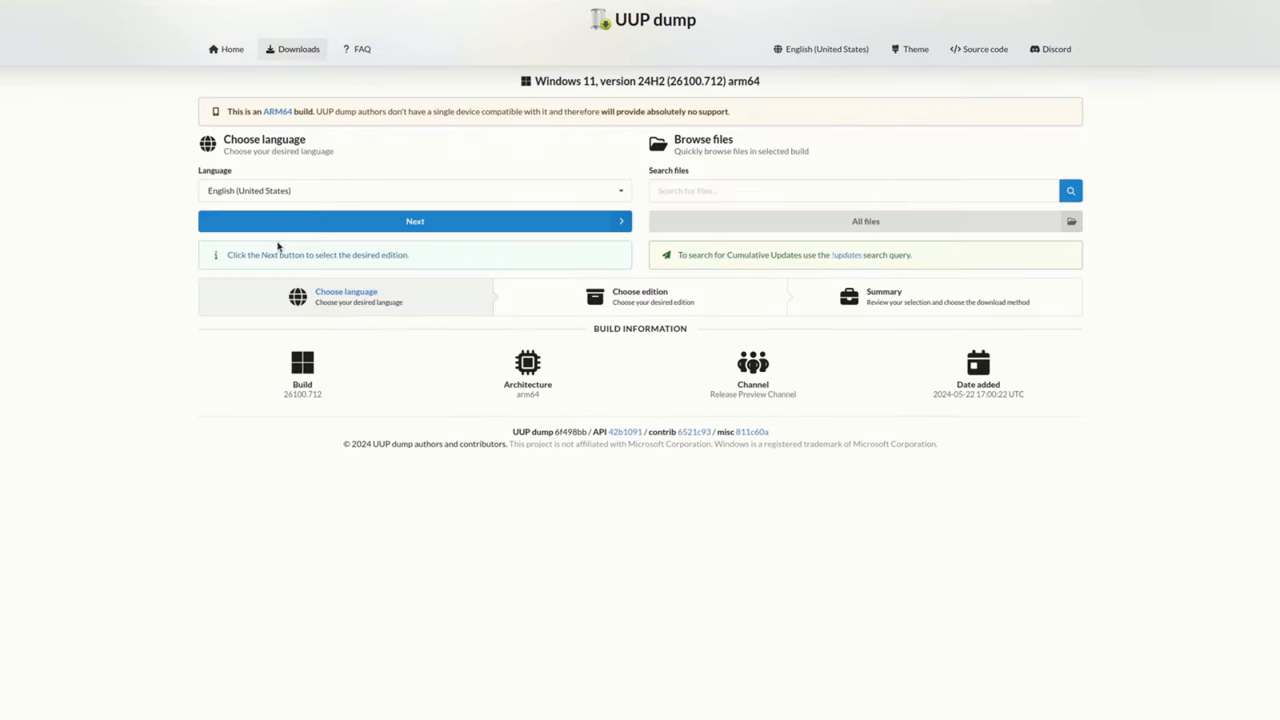
left_click(414, 221)
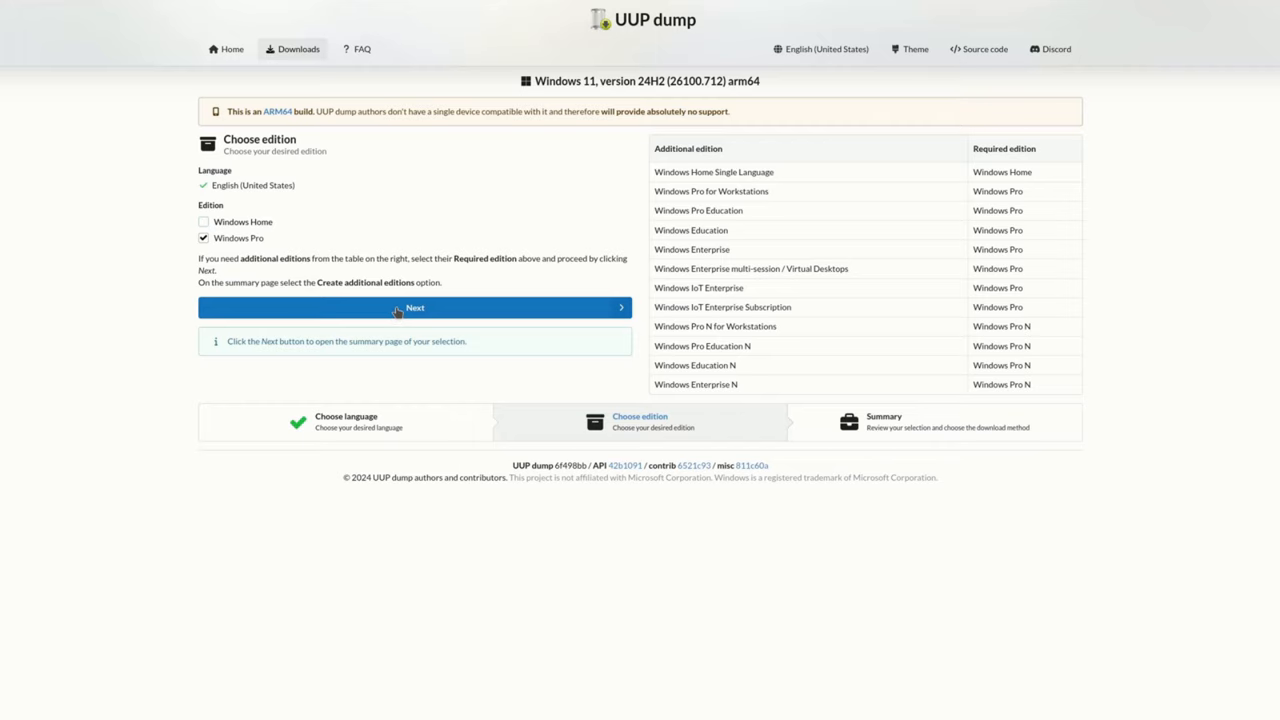
left_click(415, 307)
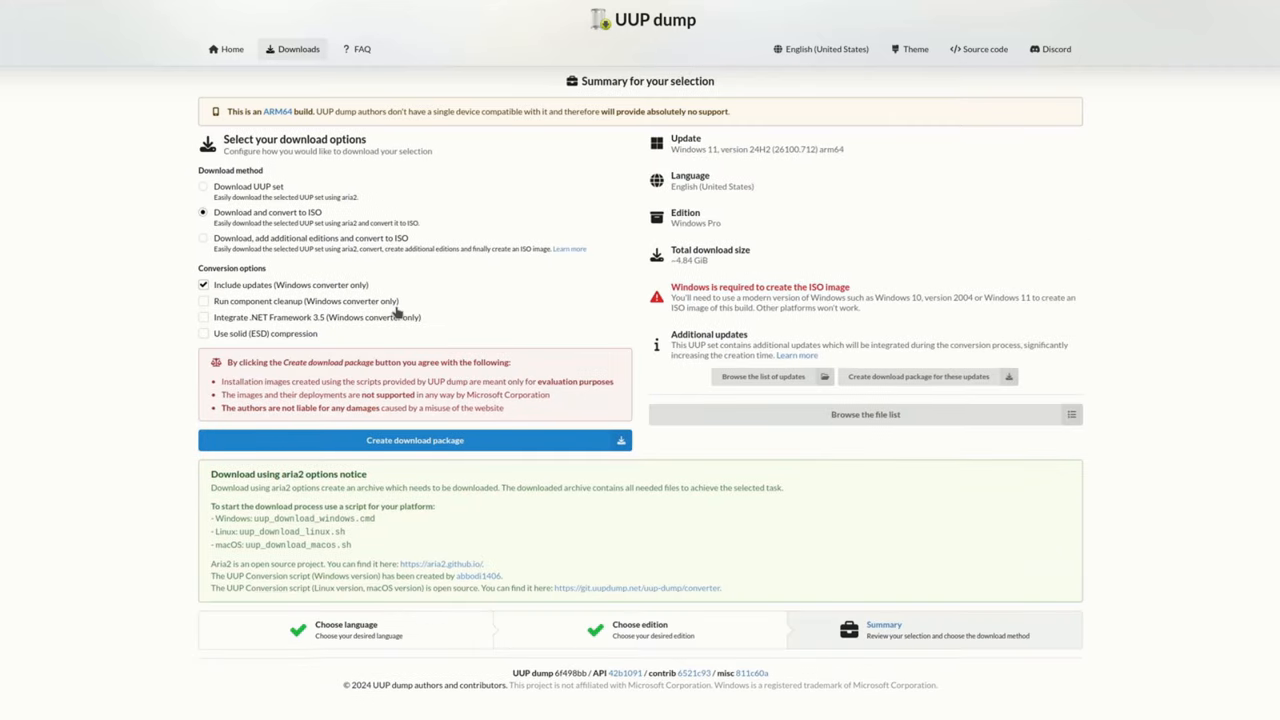
left_click(414, 440)
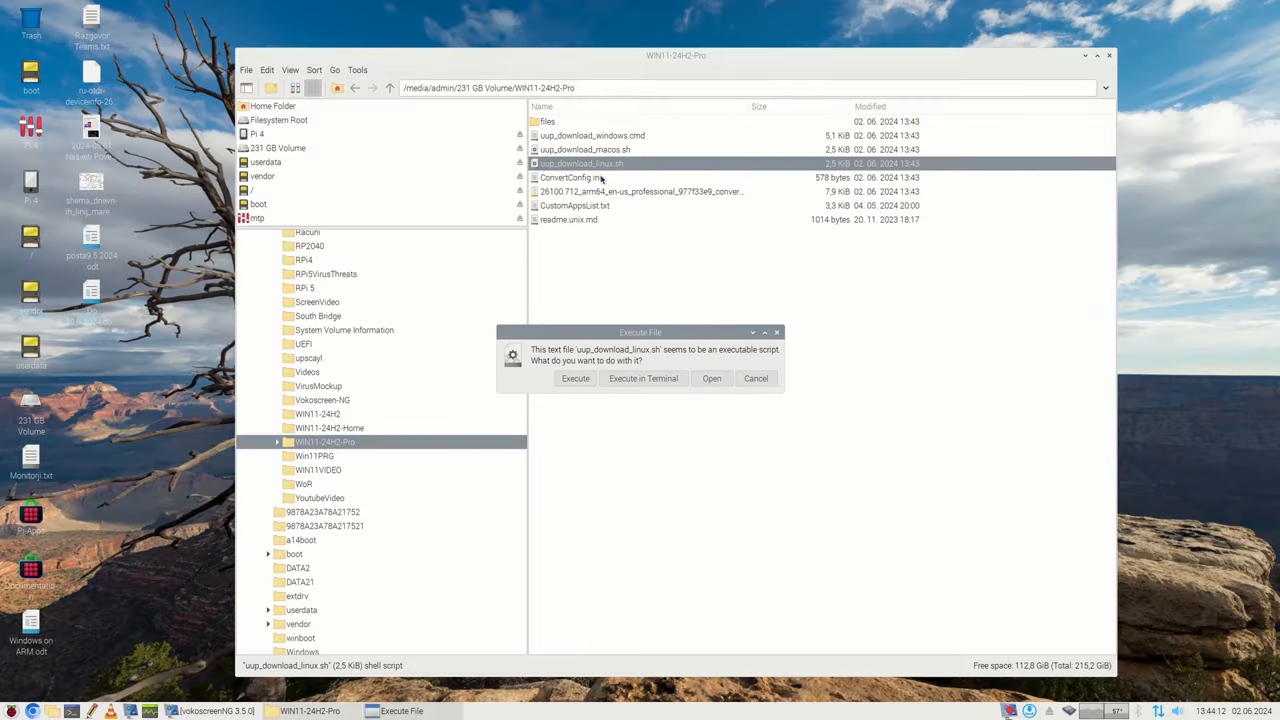
Run uup_download_linux.sh in WIN11-24H2-Pro using Execute in Terminal.
left_click(755, 378)
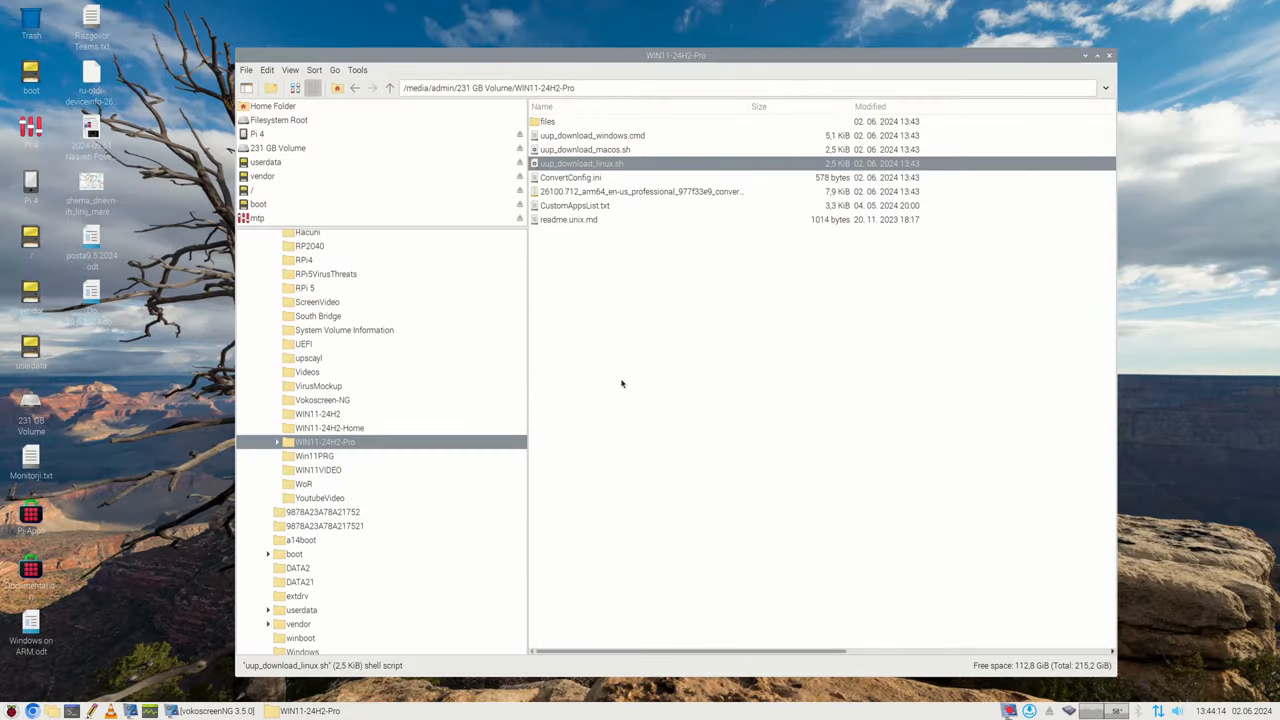
double_click(581, 163)
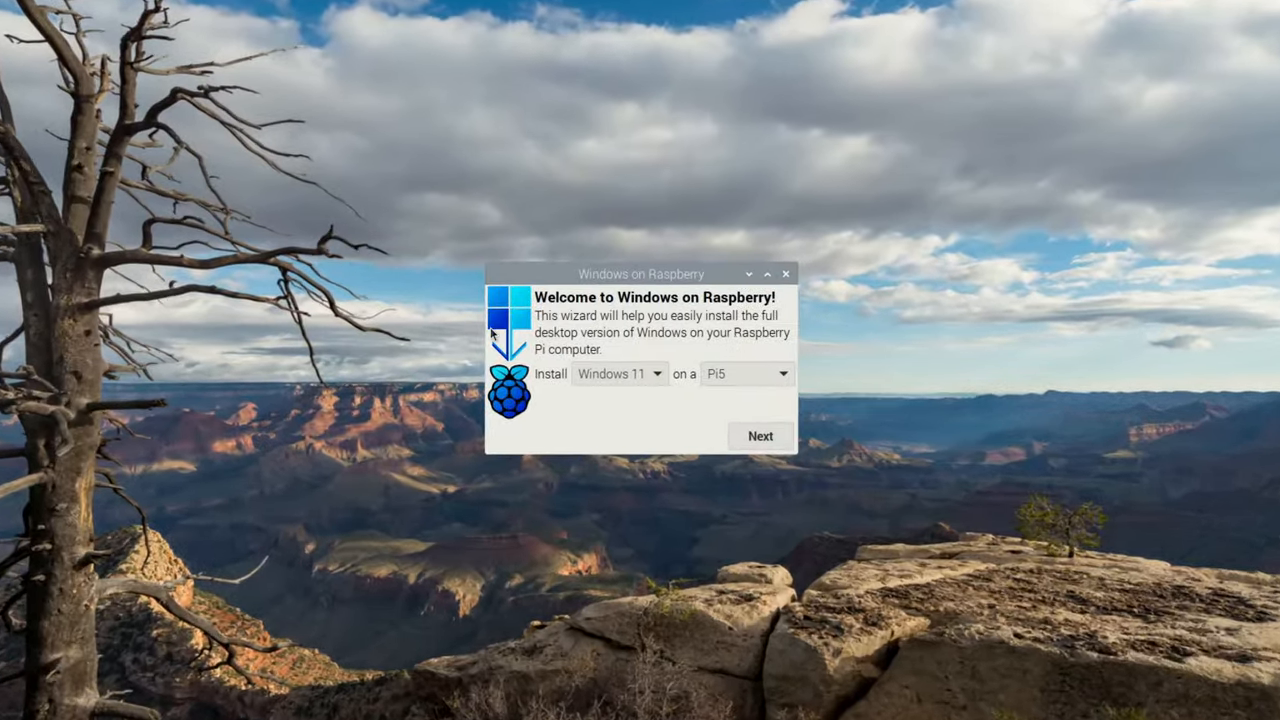
Choose More options and Use a Windows ISO file for the Pi5 Windows 11 install.
left_click(617, 373)
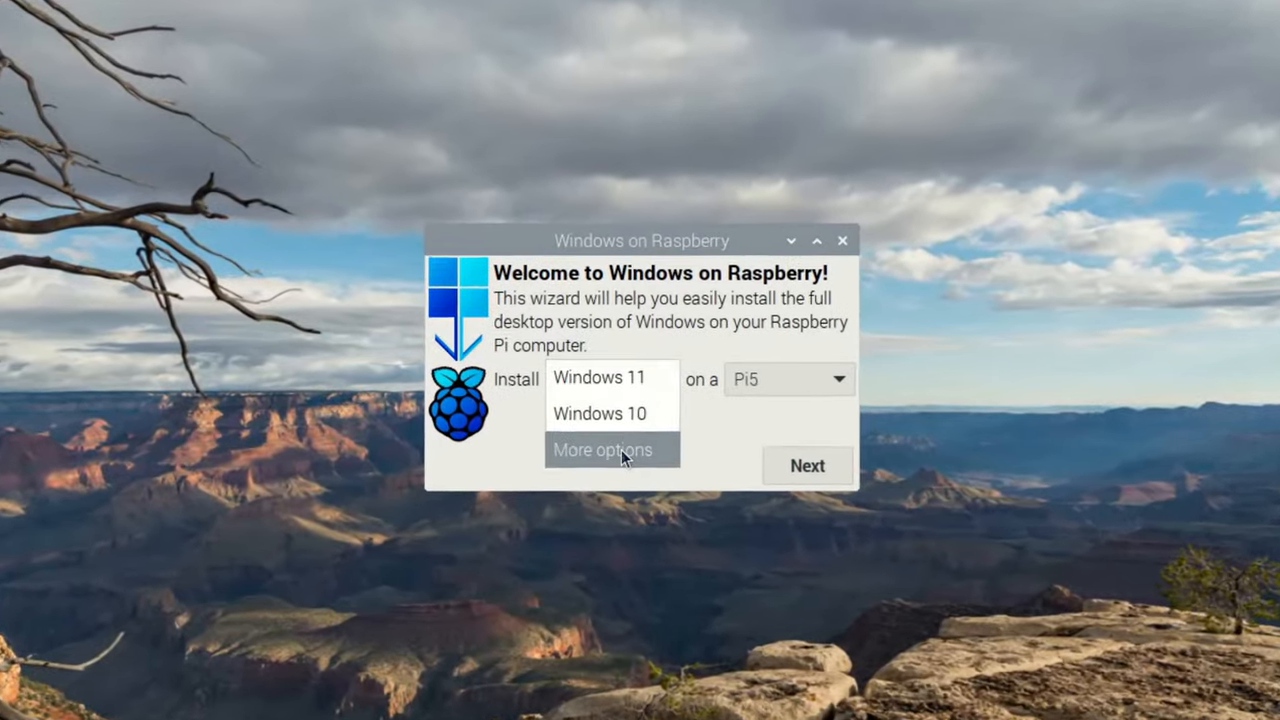
left_click(602, 449)
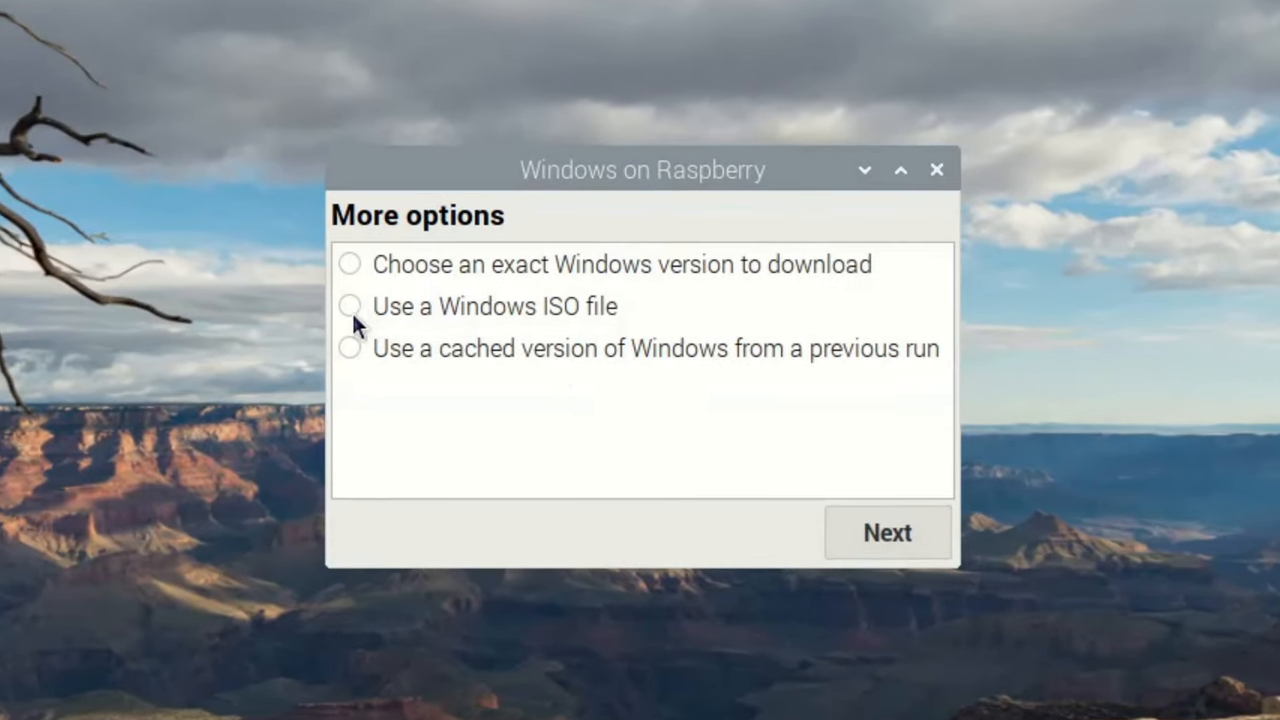
left_click(350, 306)
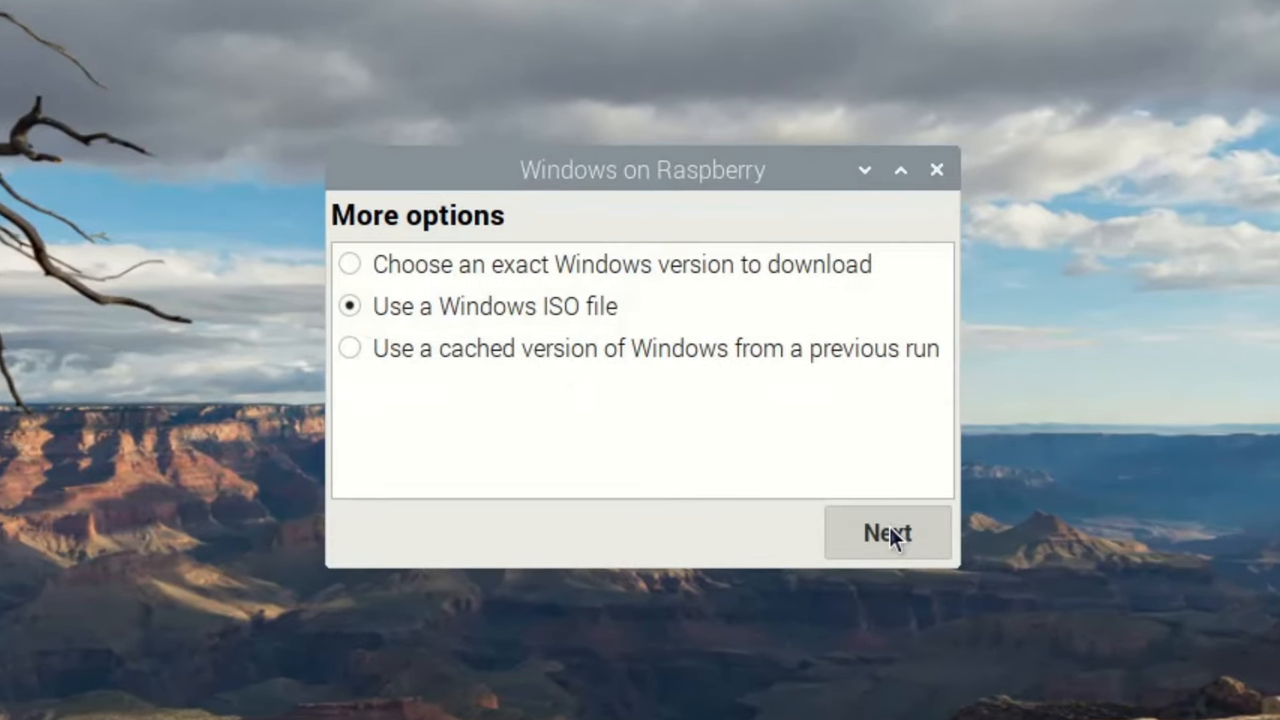
left_click(887, 532)
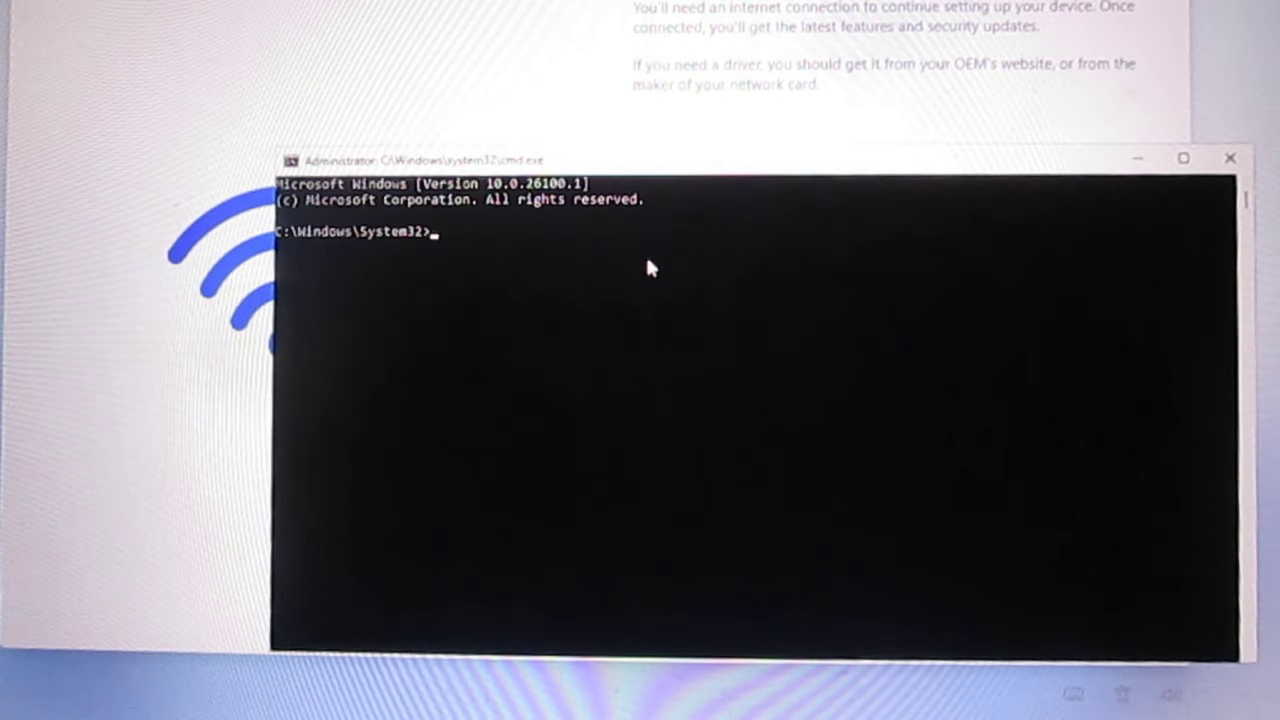
Enter the control command at the Command Prompt to launch Control Panel.
type("co")
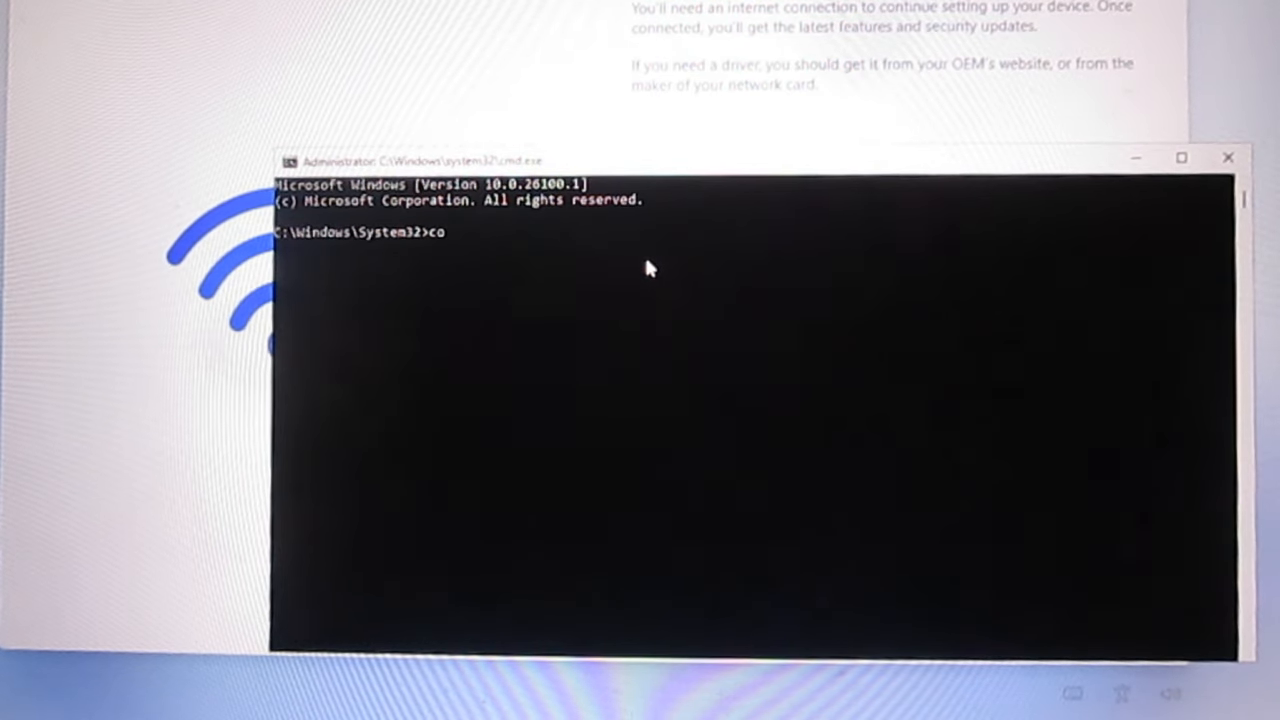
type("ntrol")
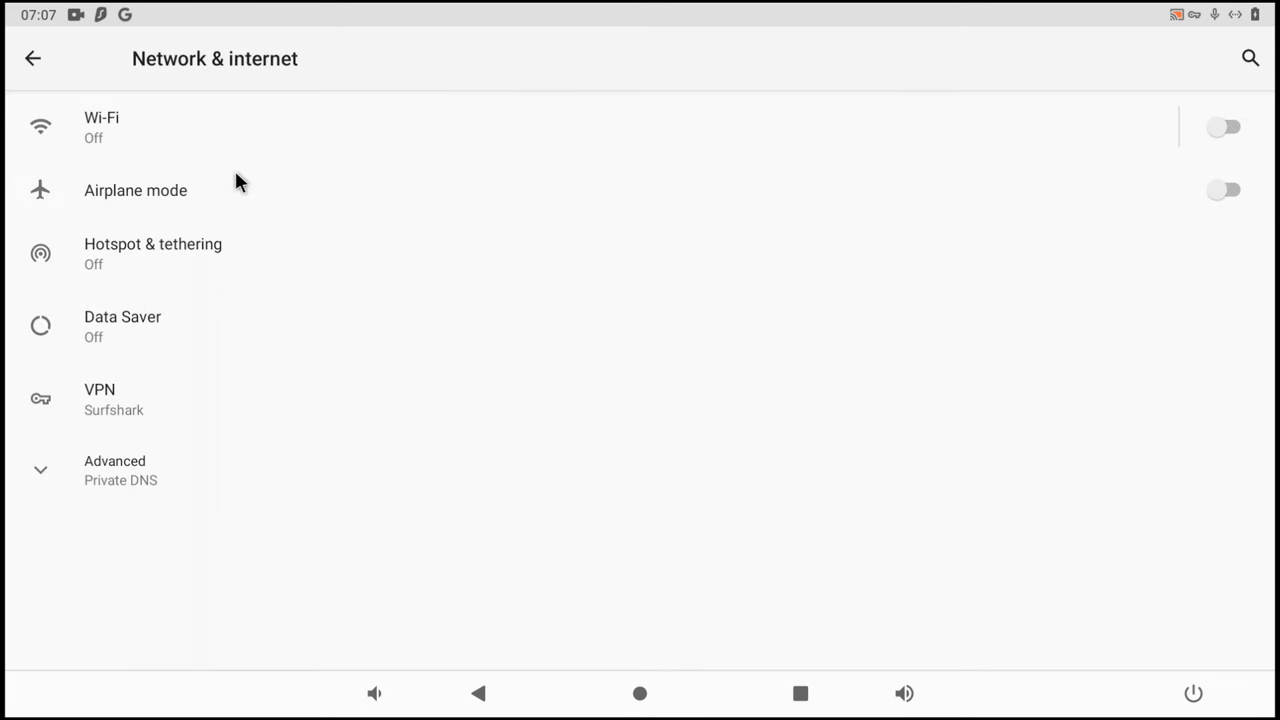
mouse_move(228, 248)
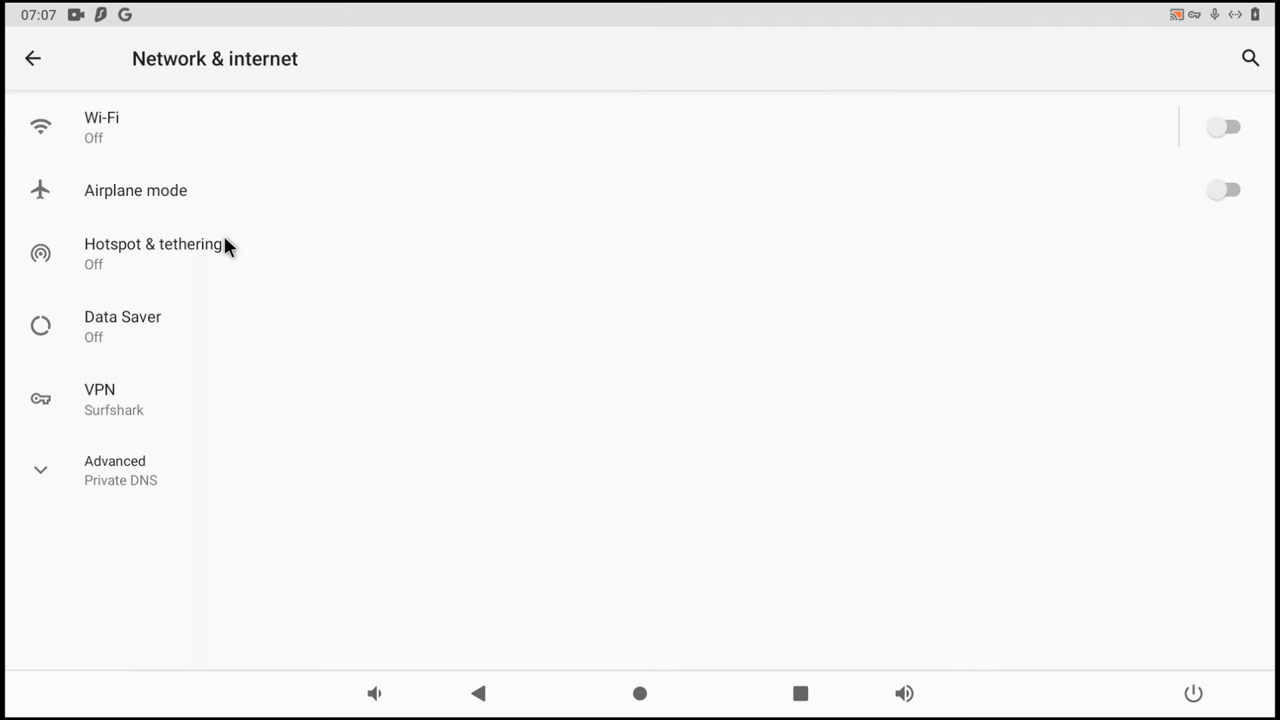
Switch on USB tethering under Hotspot & tethering, and reopen setup's command prompt.
left_click(153, 244)
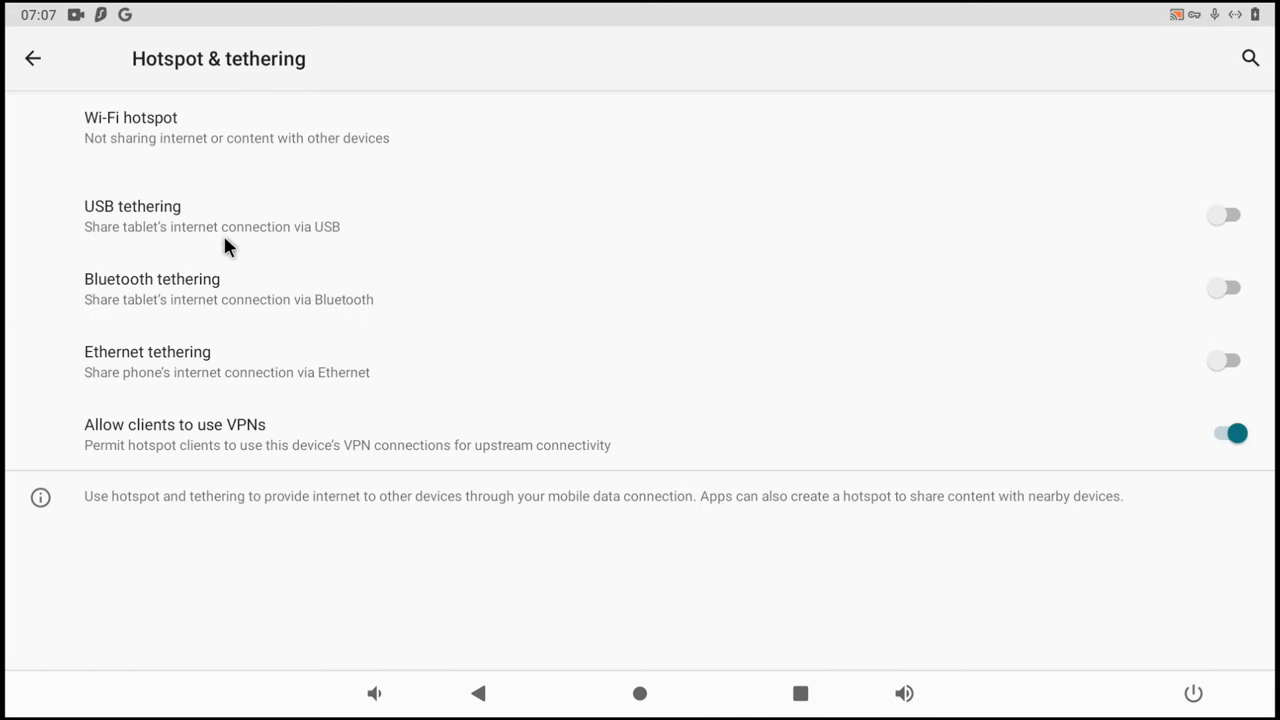
mouse_move(1108, 240)
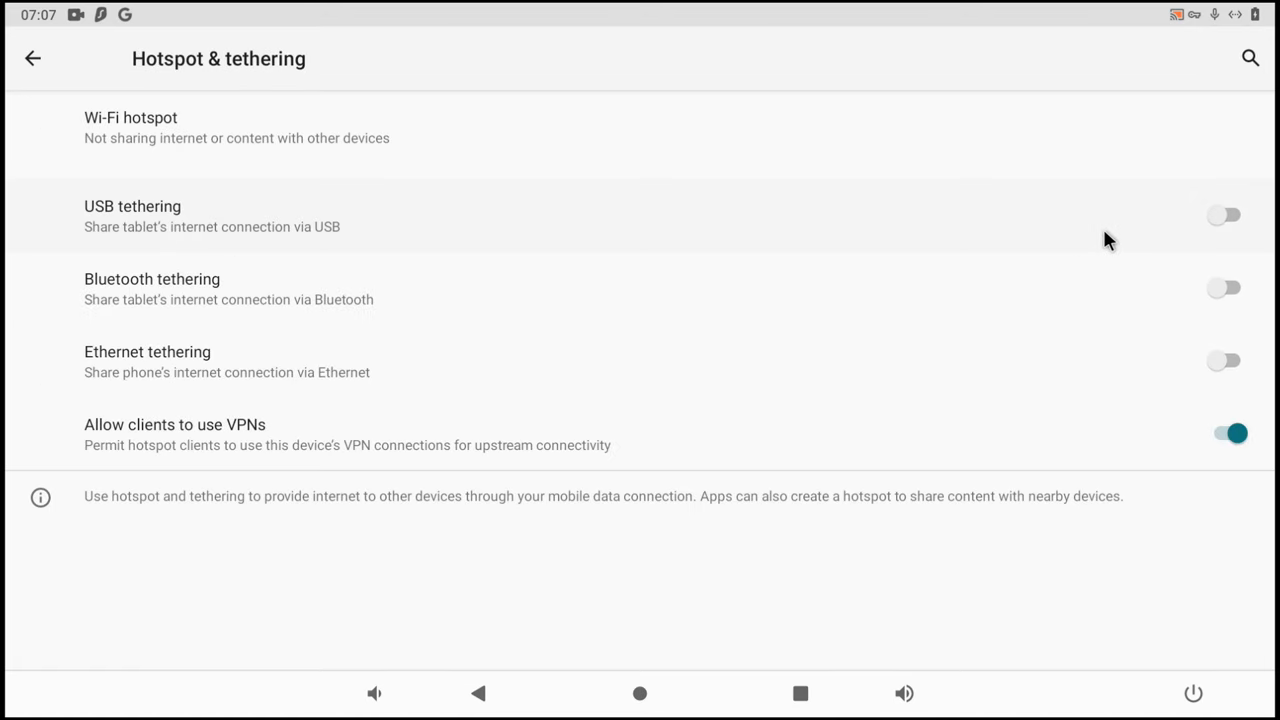
mouse_move(1235, 220)
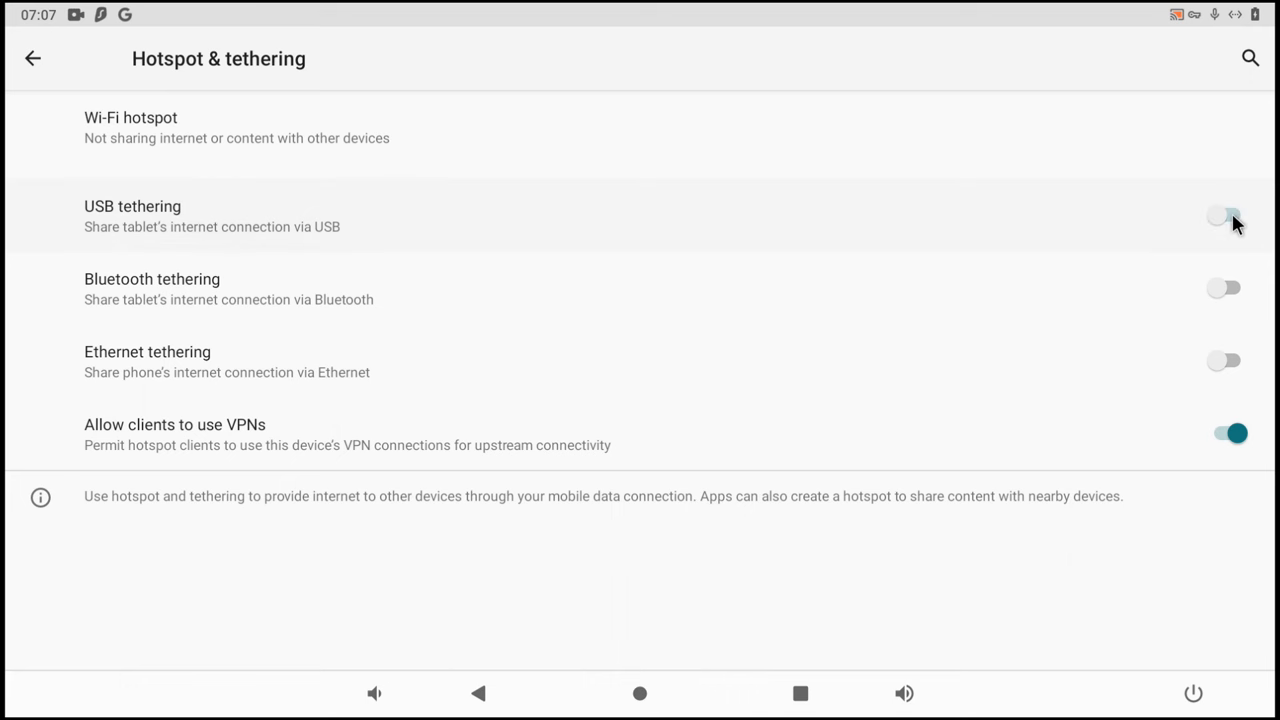
left_click(1224, 214)
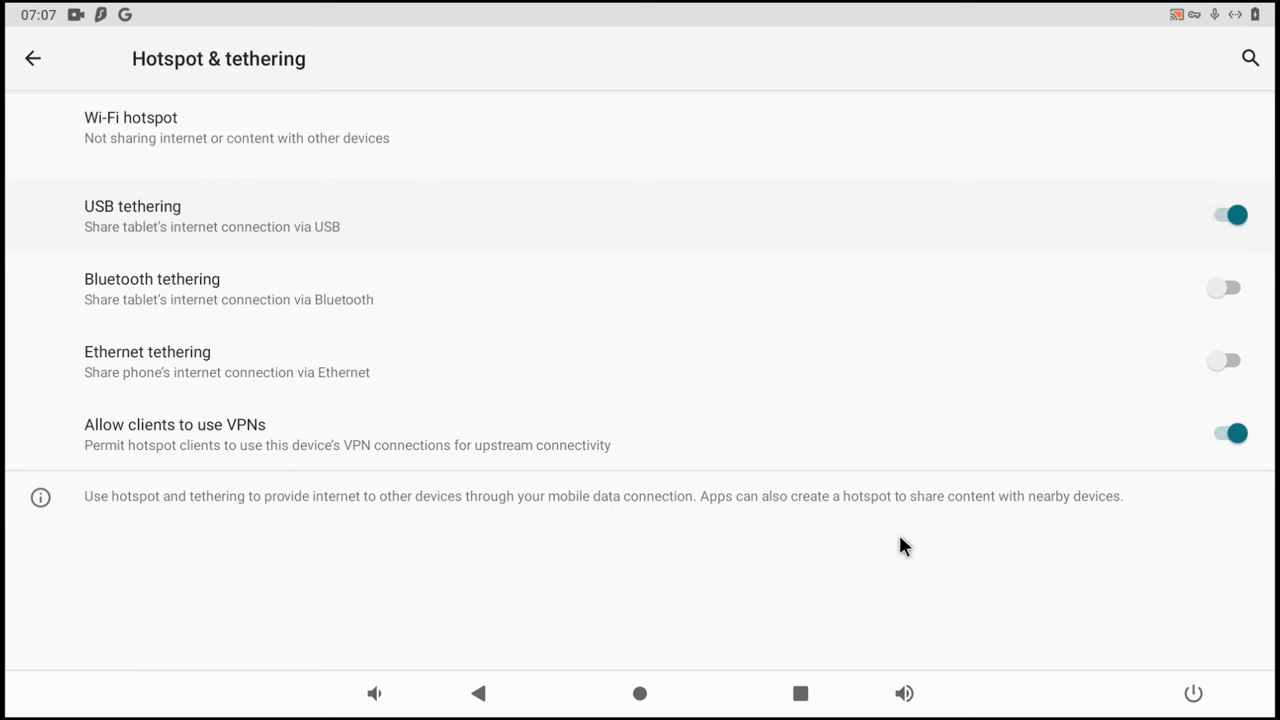
mouse_move(222, 98)
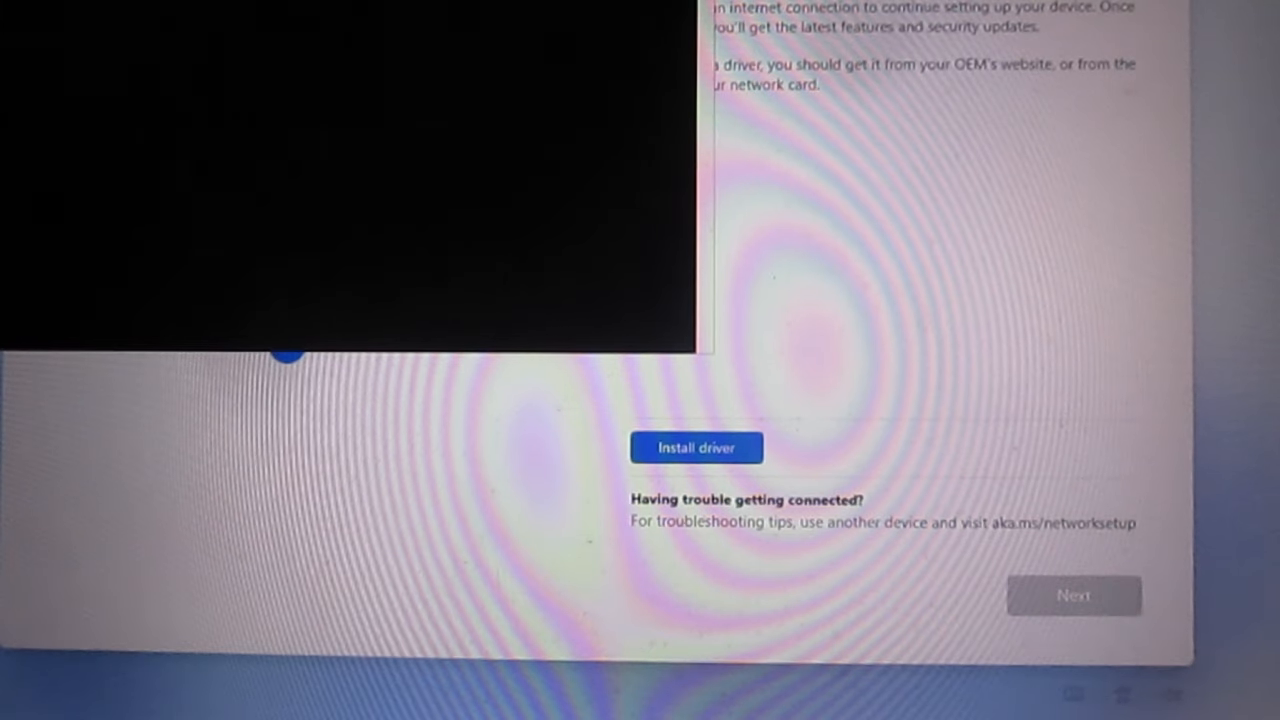
key("shift+f10")
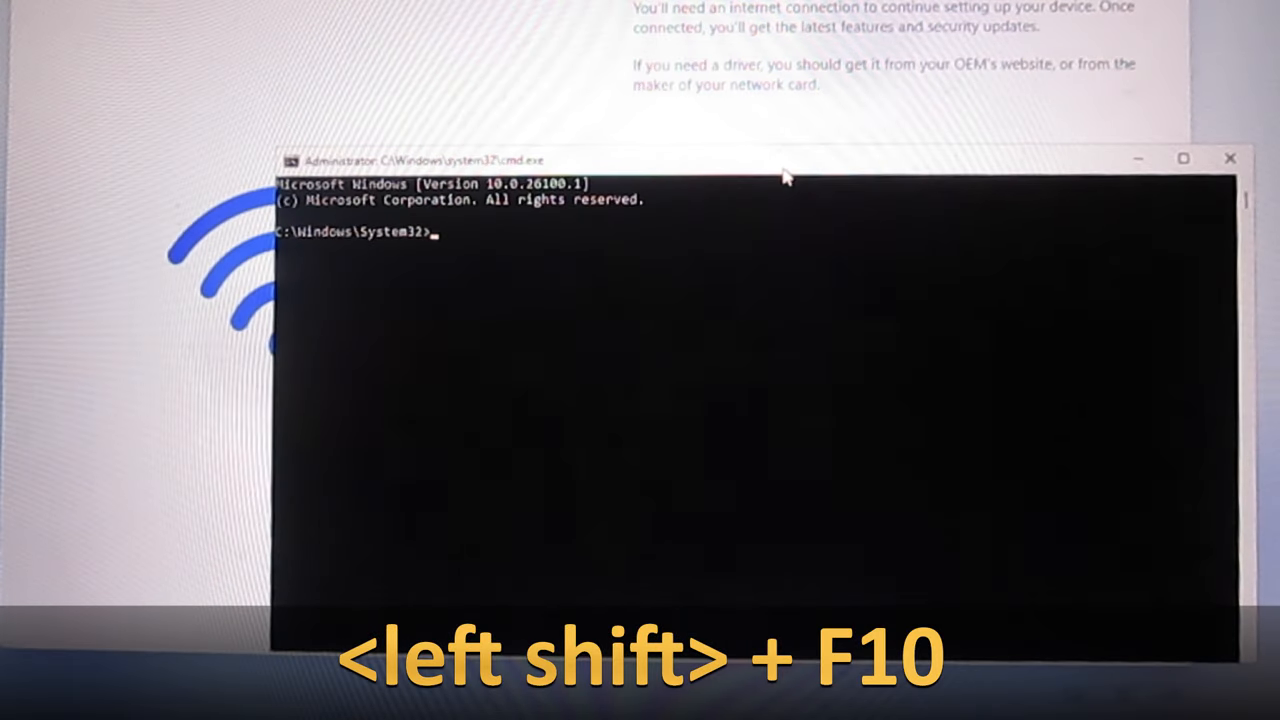
mouse_move(648, 268)
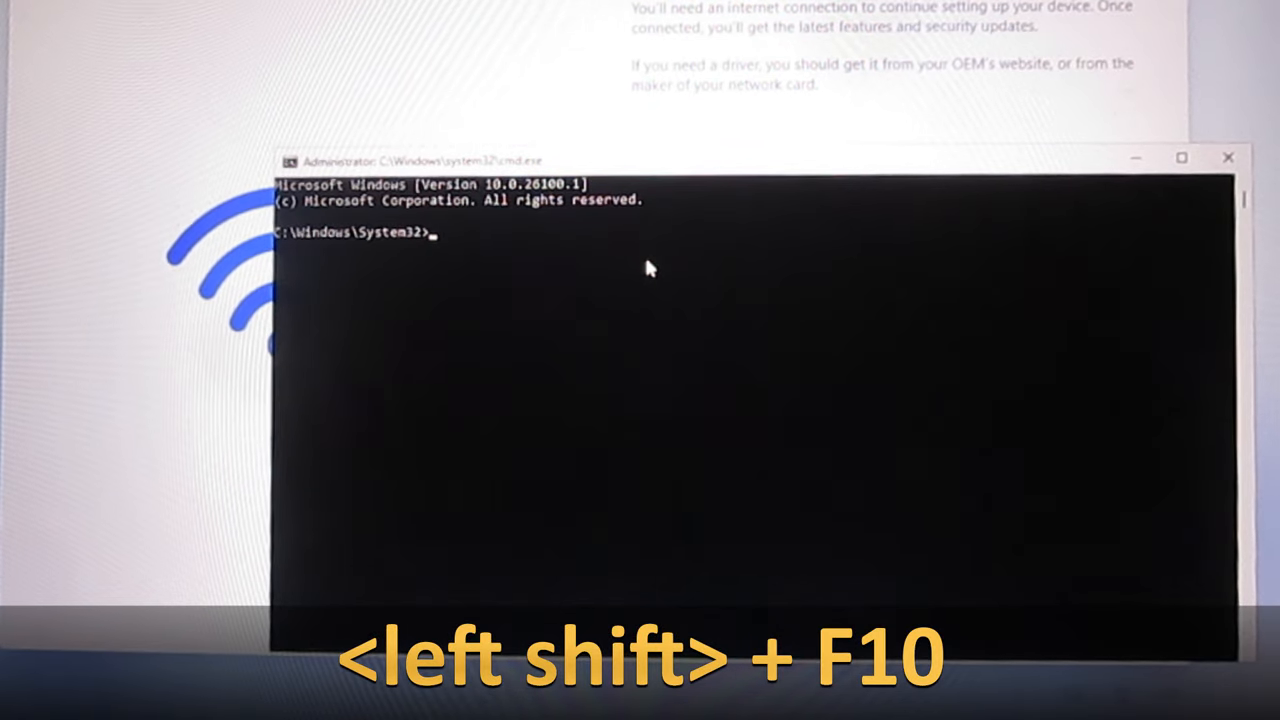
Run control from the setup screen's Command Prompt to open Control Panel.
type("control")
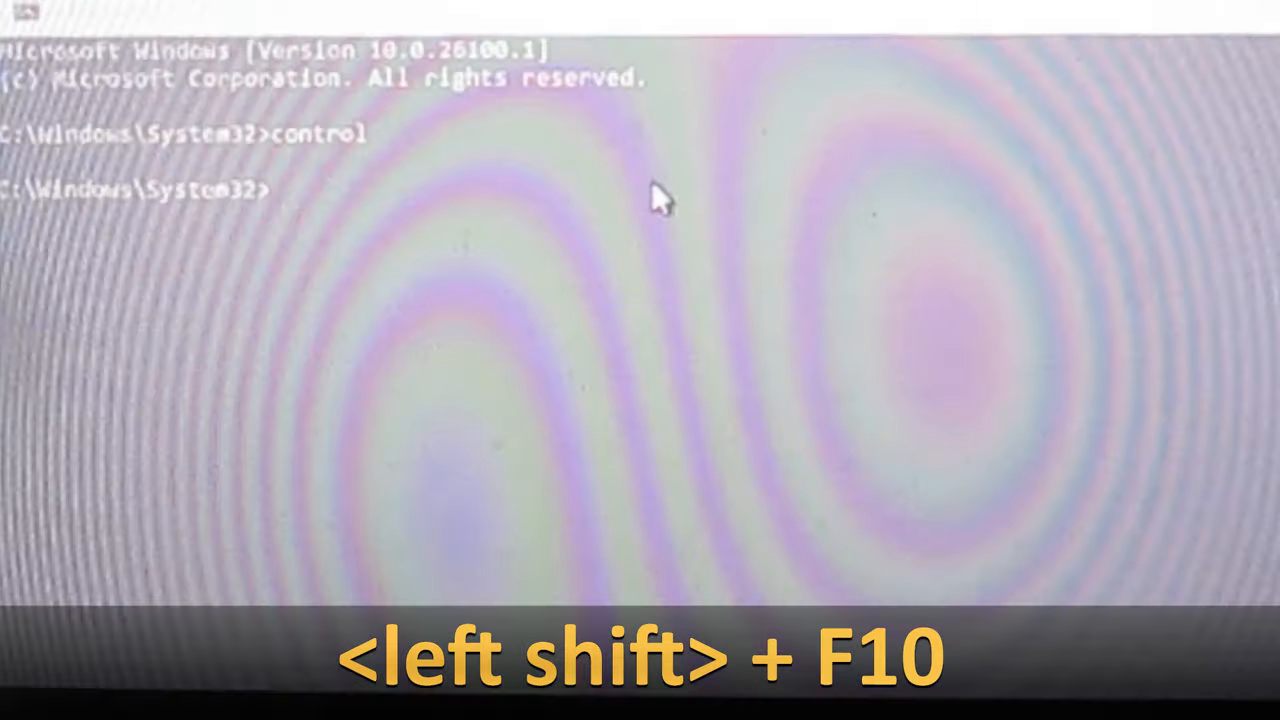
key("Return")
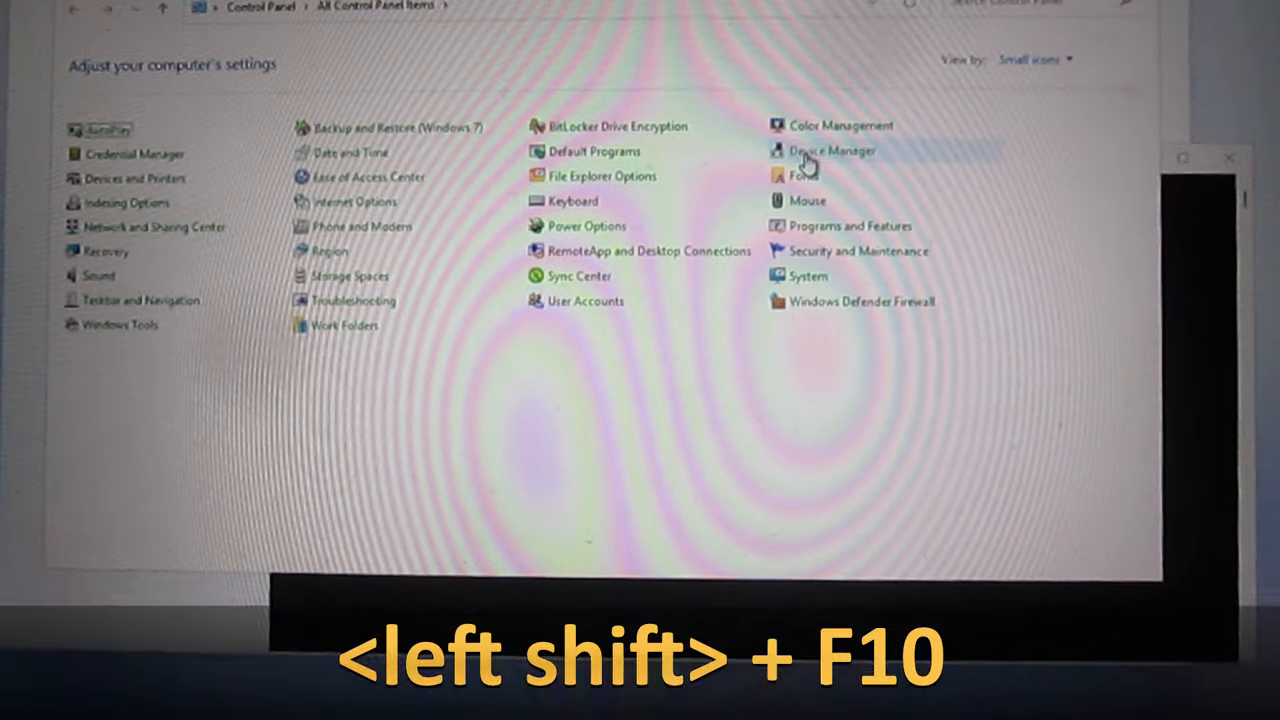
Open Device Manager from Control Panel to update the RNDIS device's driver.
key("shift+f10")
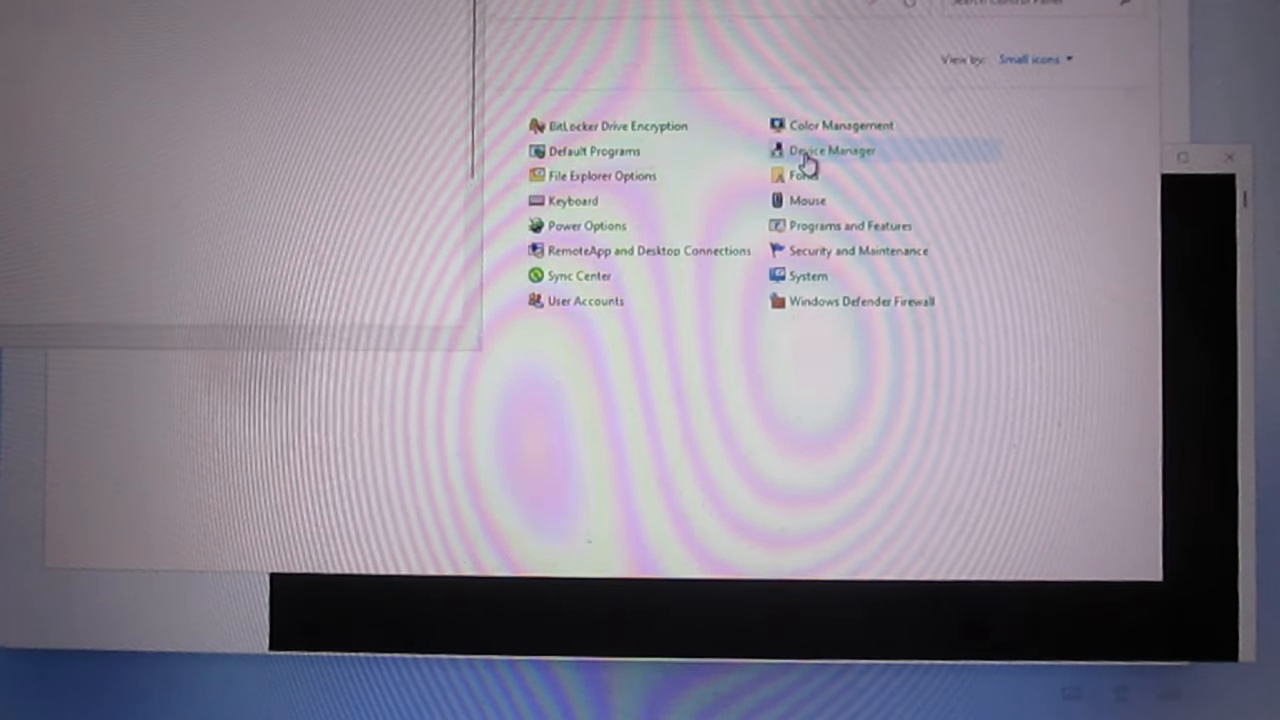
left_click(831, 150)
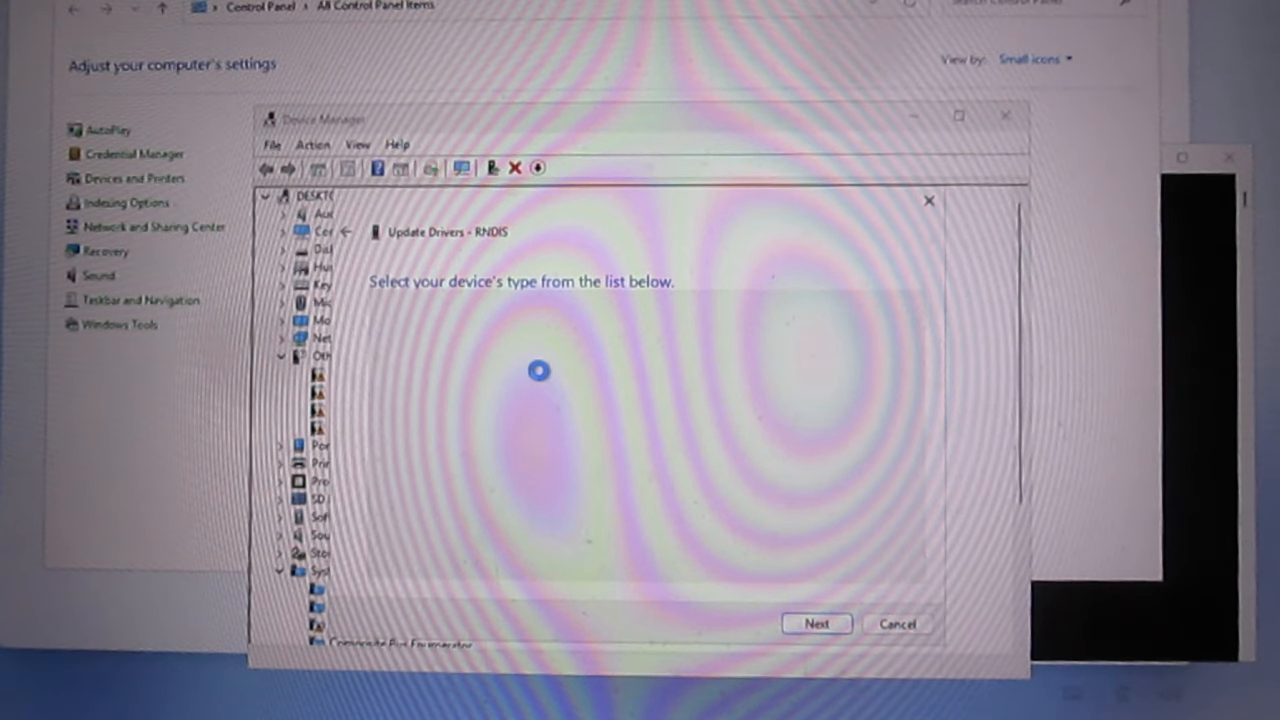
Install Microsoft's USB RNDIS Adapter driver, accepting the unverified driver warning.
left_click(815, 623)
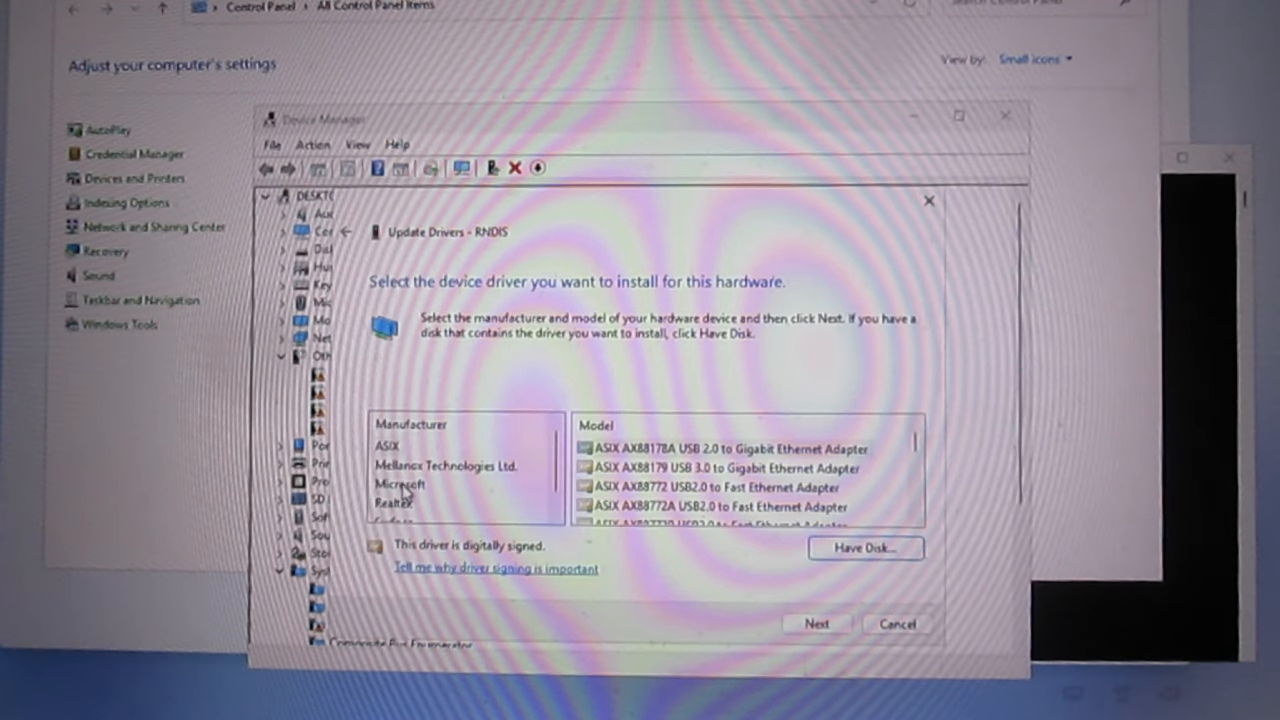
left_click(400, 485)
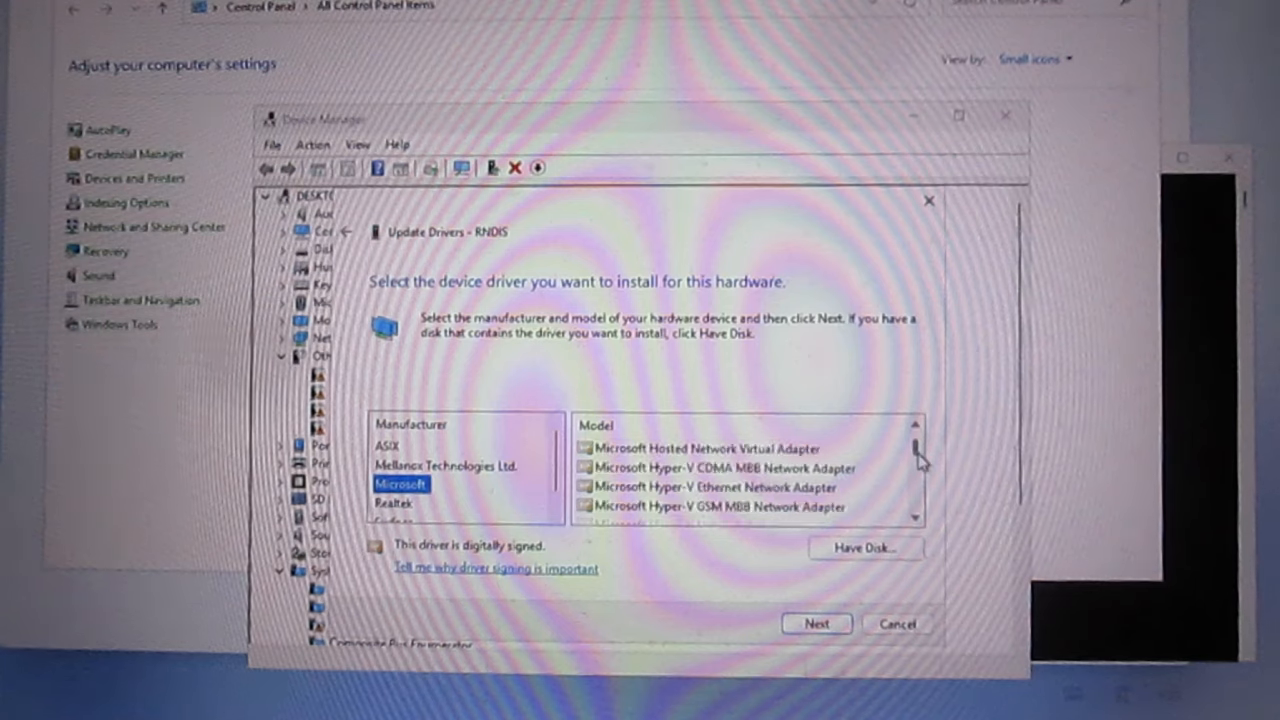
scroll("down", 3)
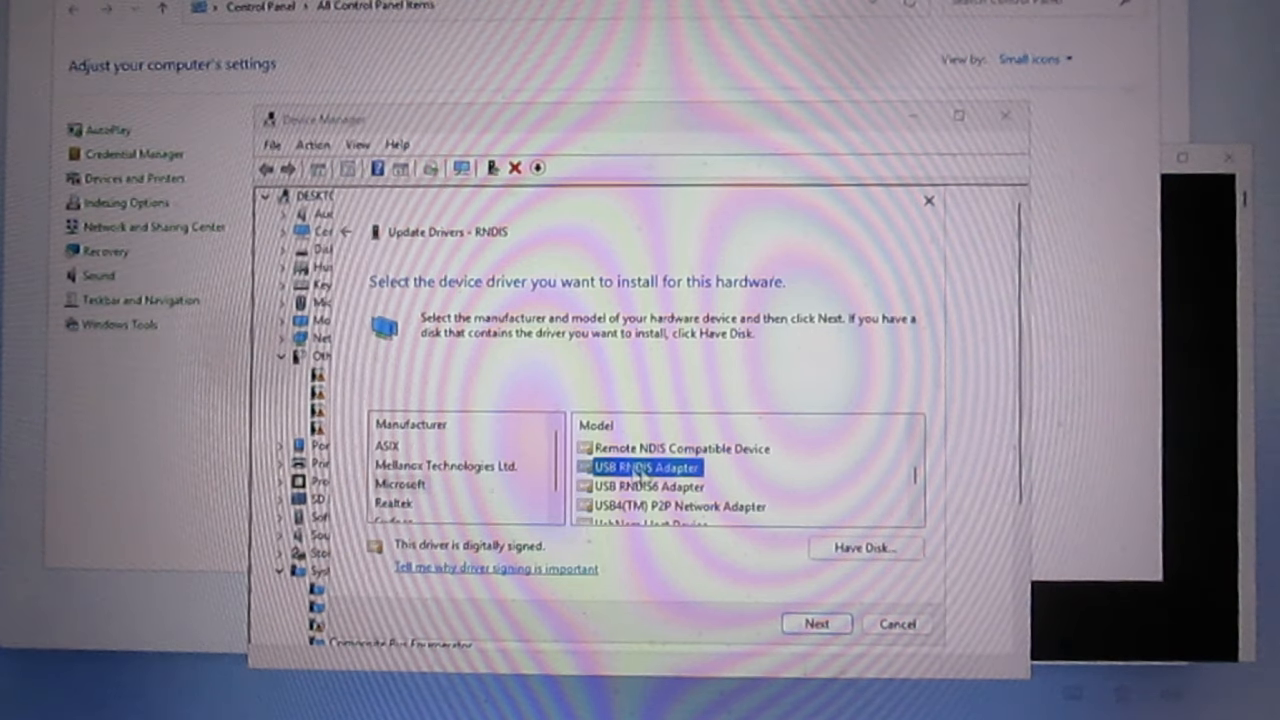
mouse_move(812, 600)
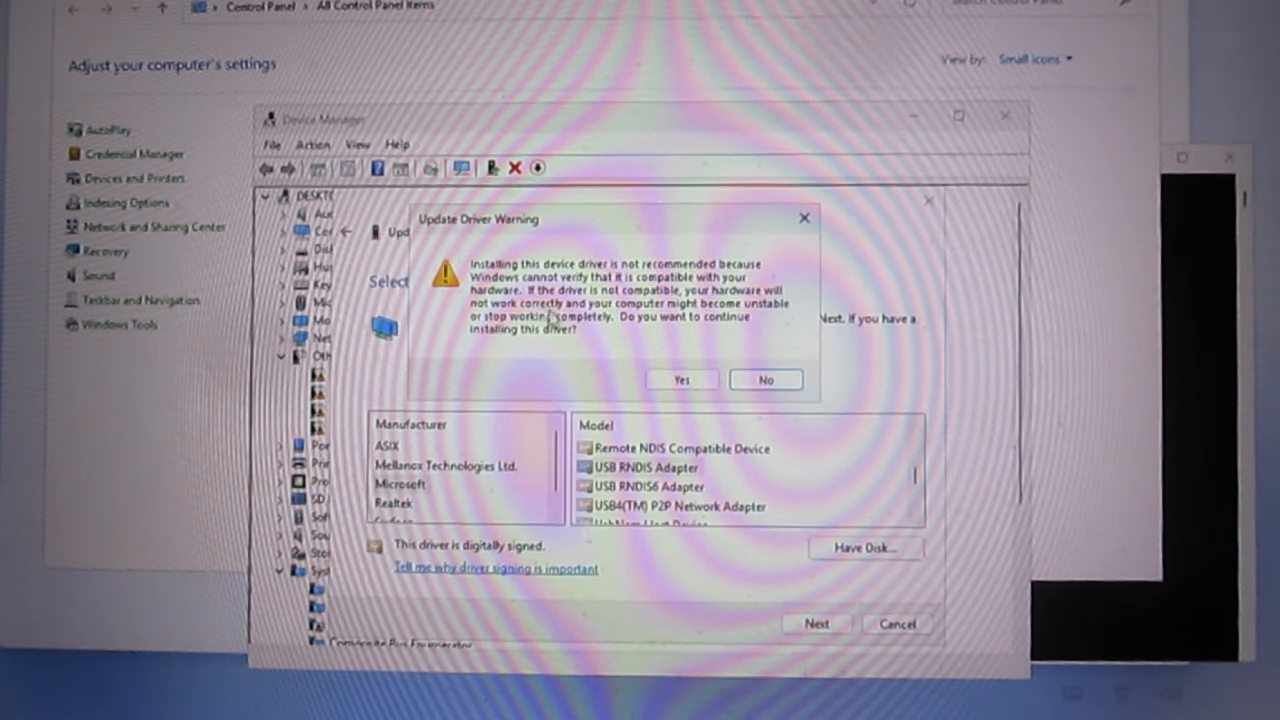
left_click(680, 379)
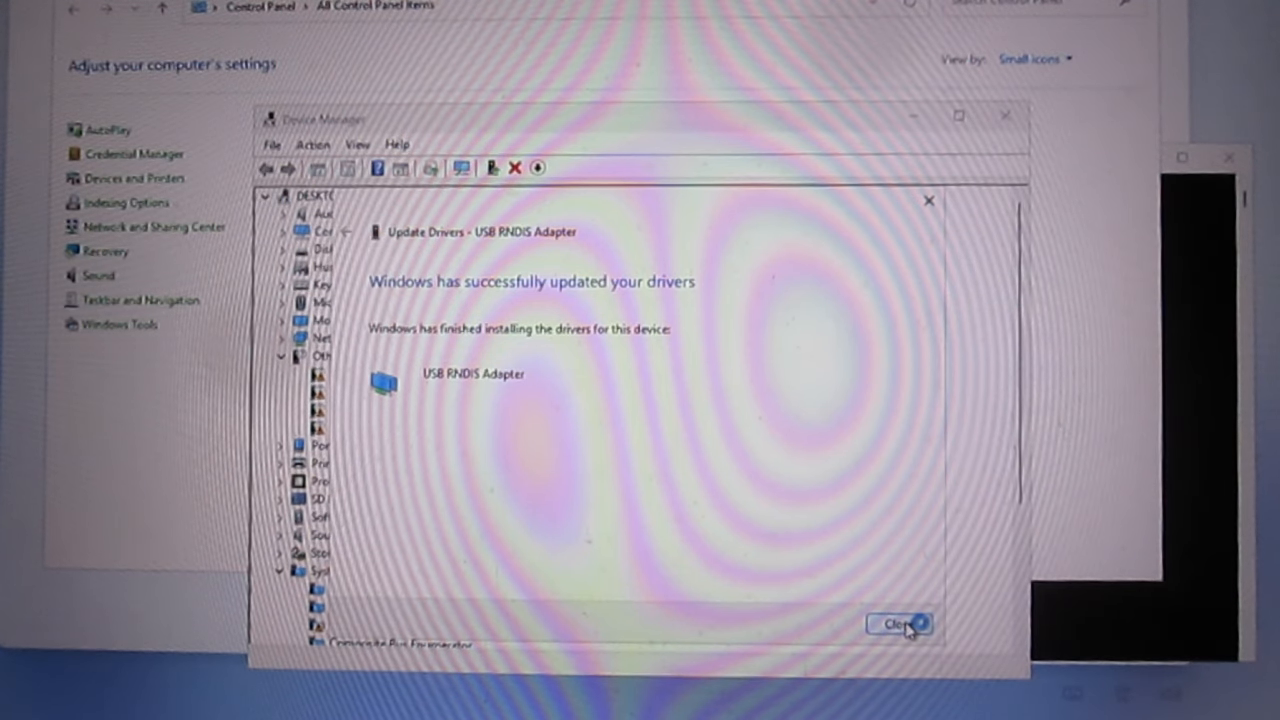
left_click(899, 623)
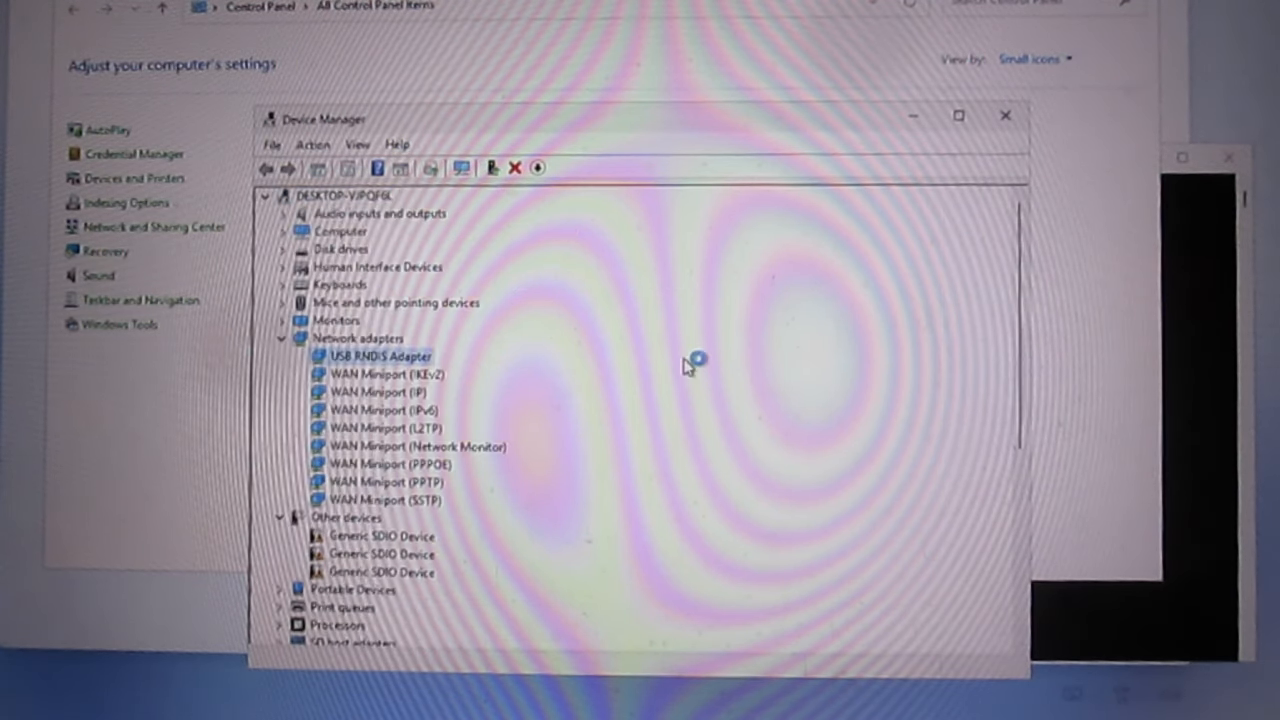
left_click(385, 374)
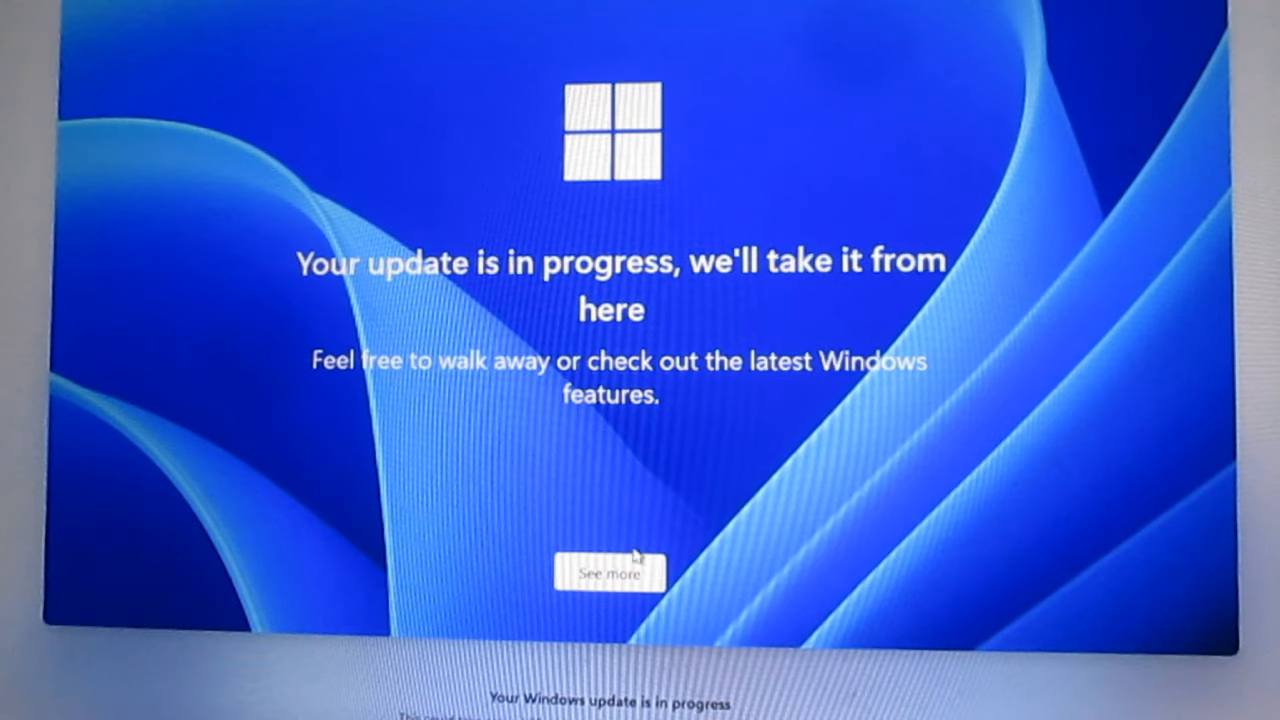
Browse the latest Windows feature slides via See more while the update runs.
left_click(609, 572)
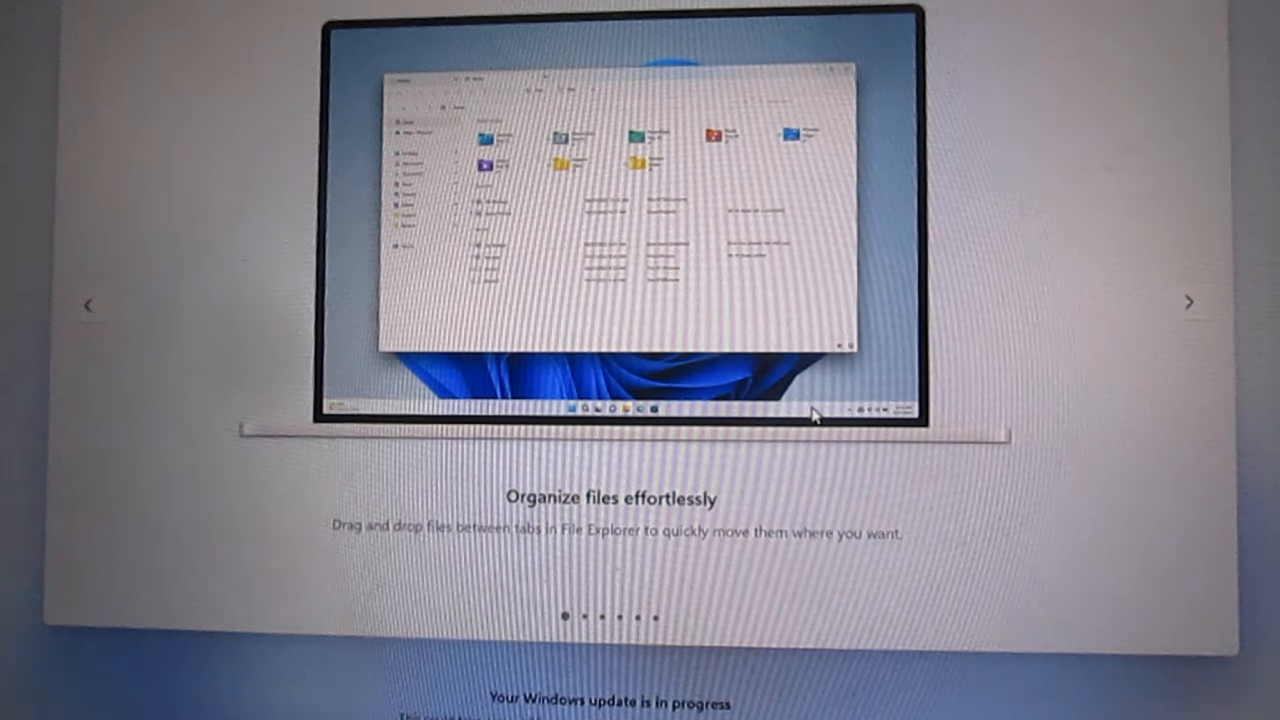
mouse_move(1222, 283)
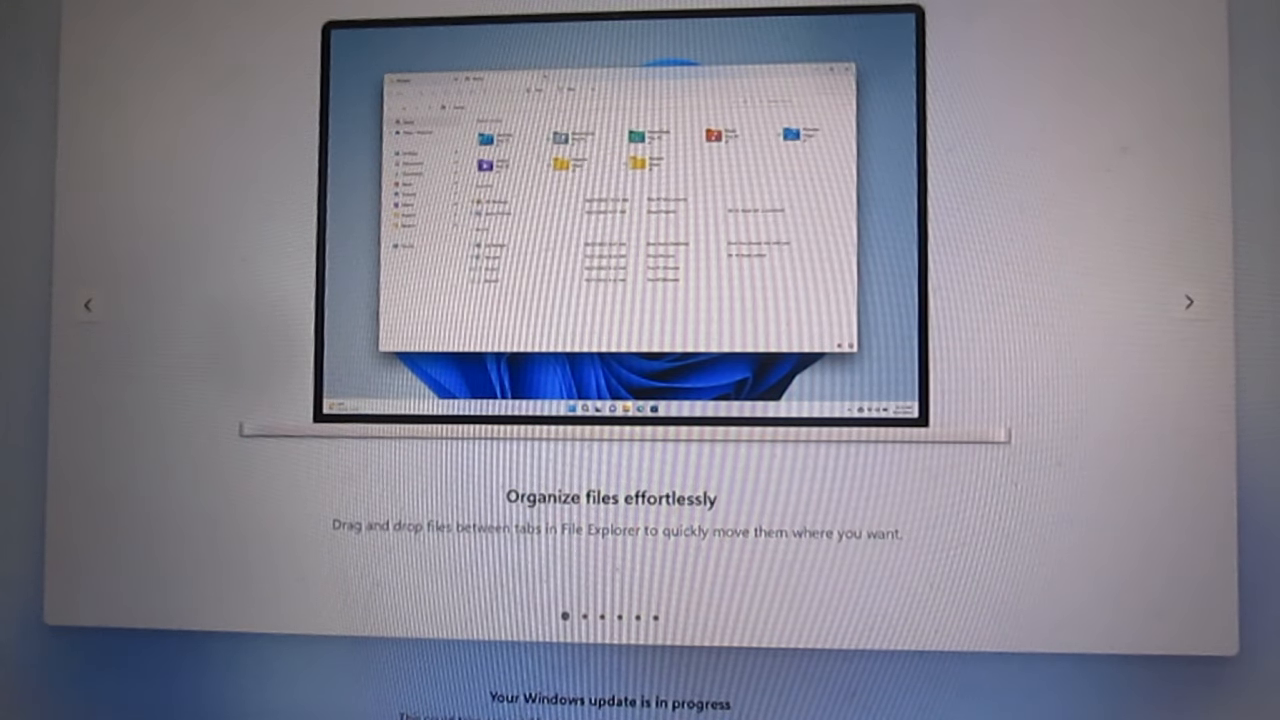
mouse_move(1163, 250)
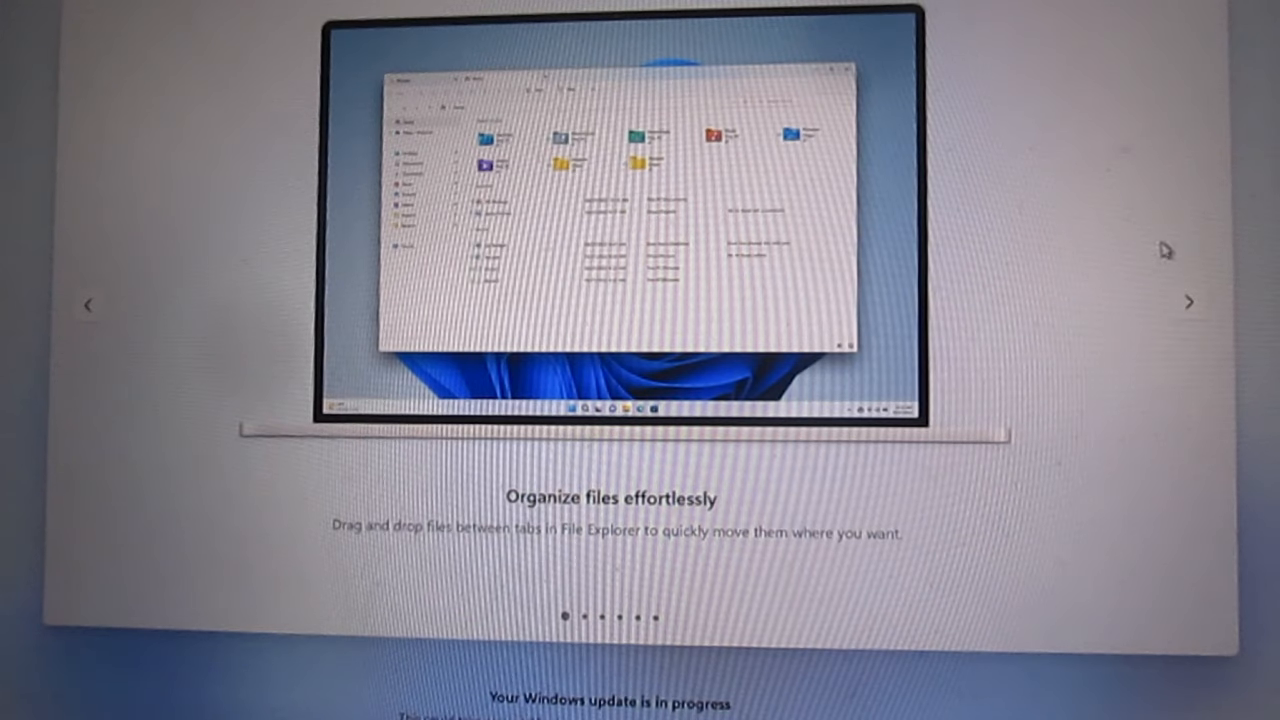
left_click(1189, 301)
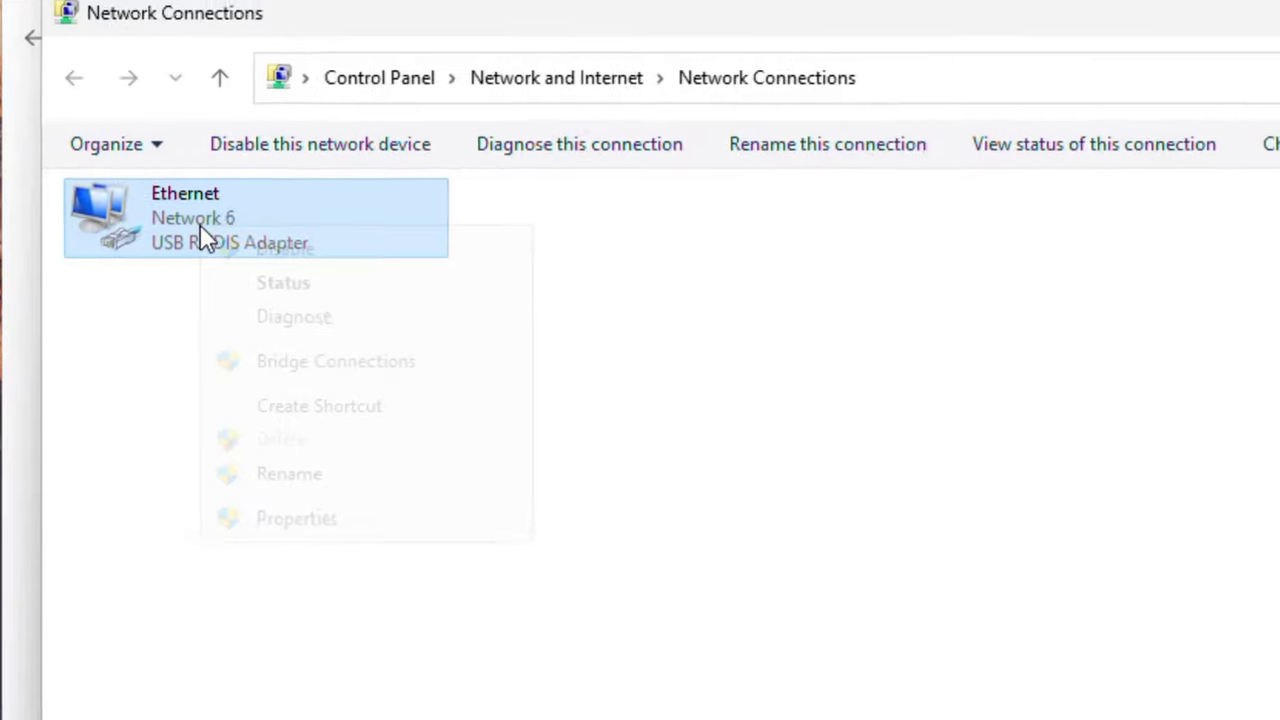
Open the USB RNDIS Ethernet connection's Status to confirm IPv4 Connectivity shows Internet.
left_click(283, 282)
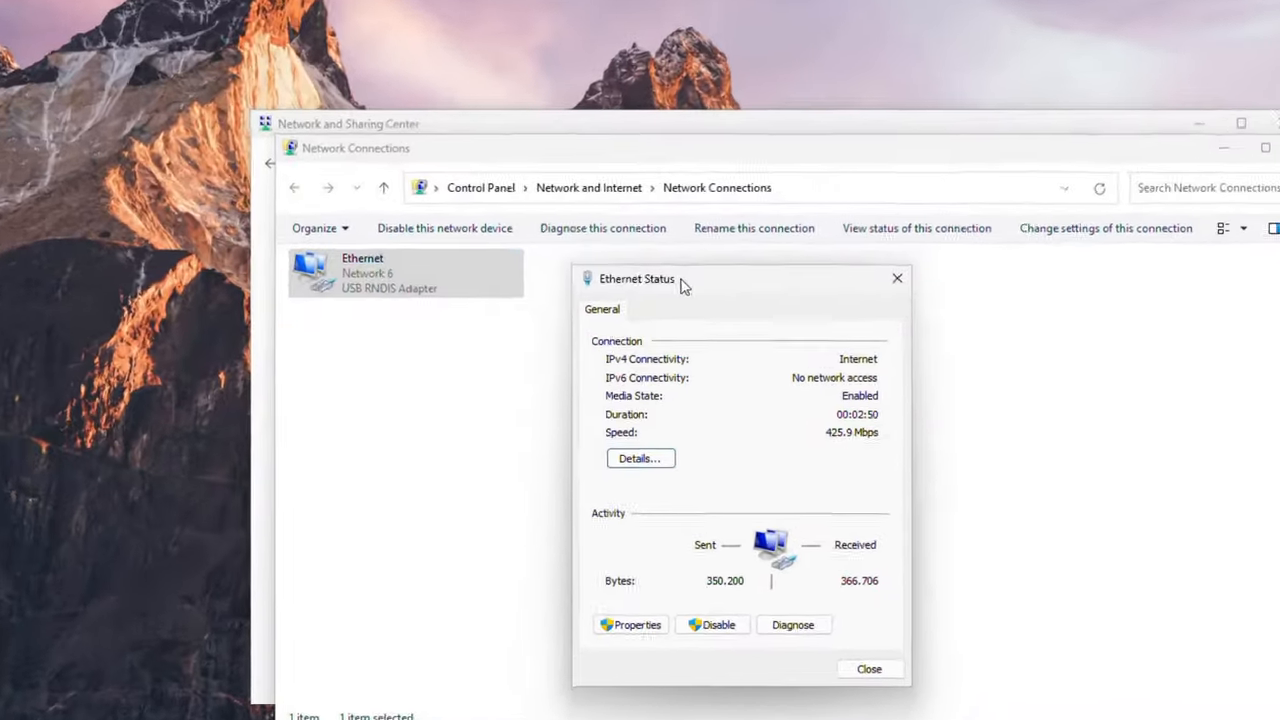
right_click(360, 270)
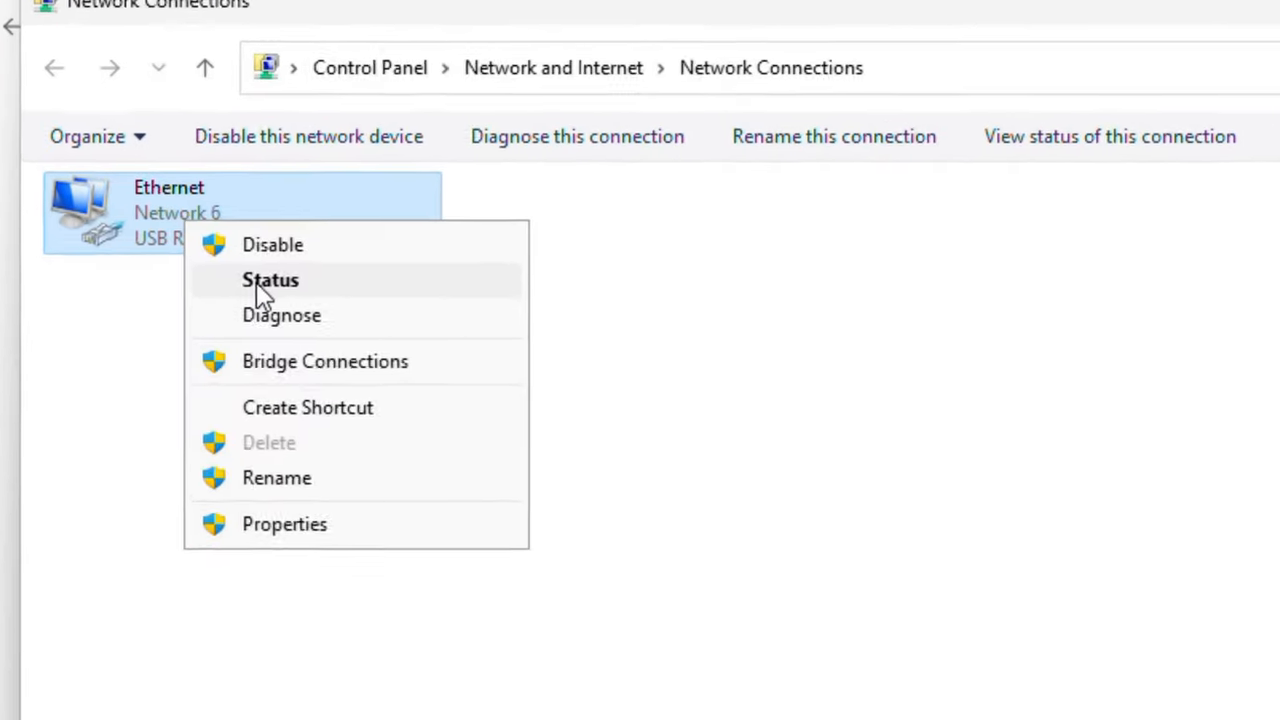
left_click(464, 705)
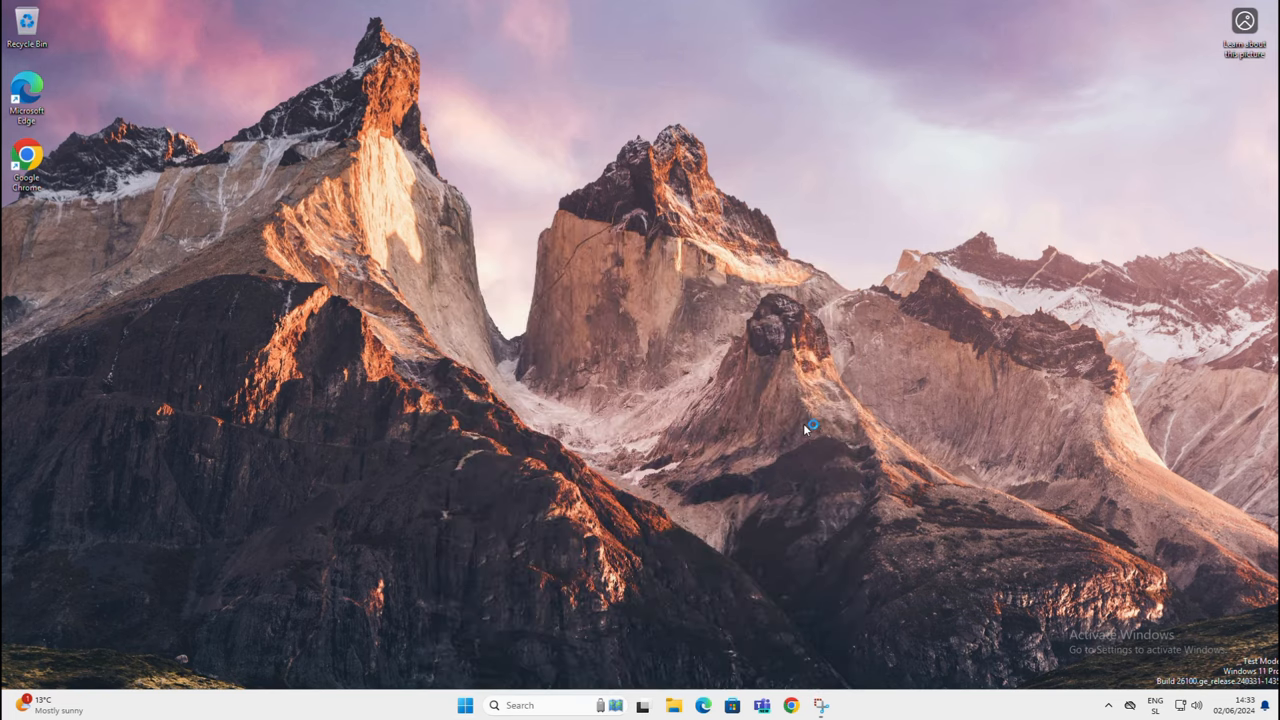
mouse_move(838, 483)
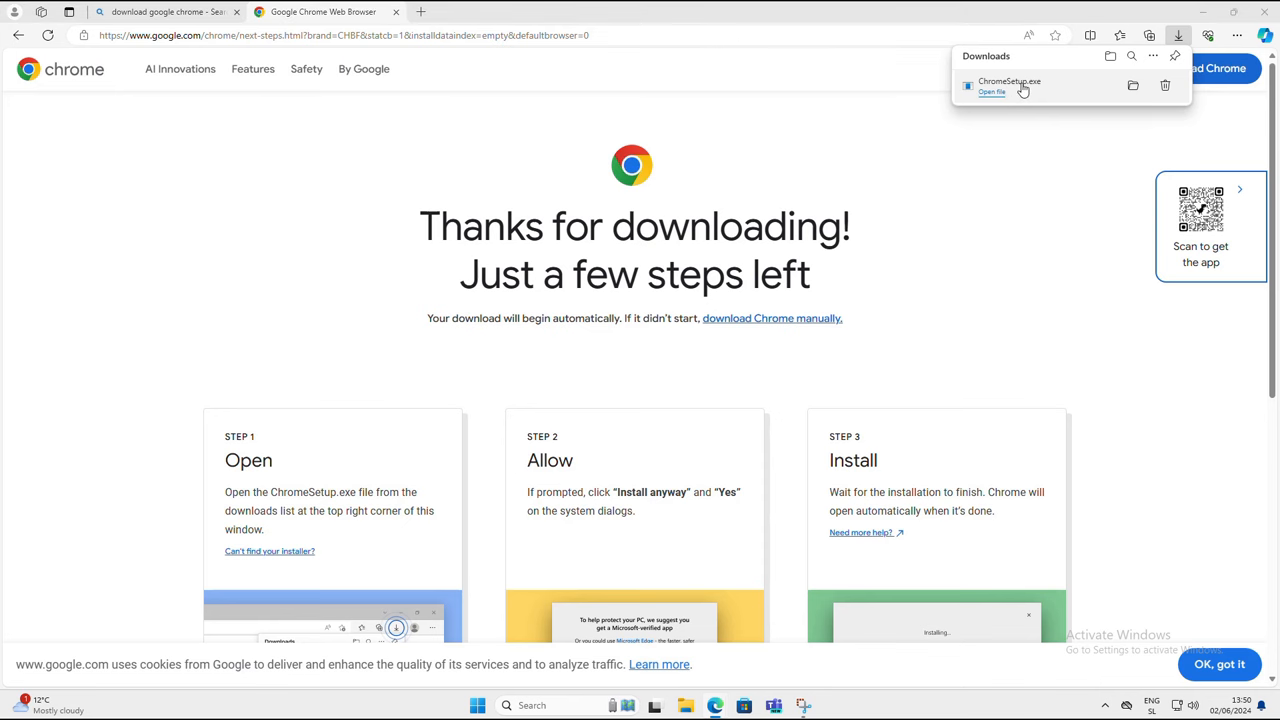
mouse_move(1030, 88)
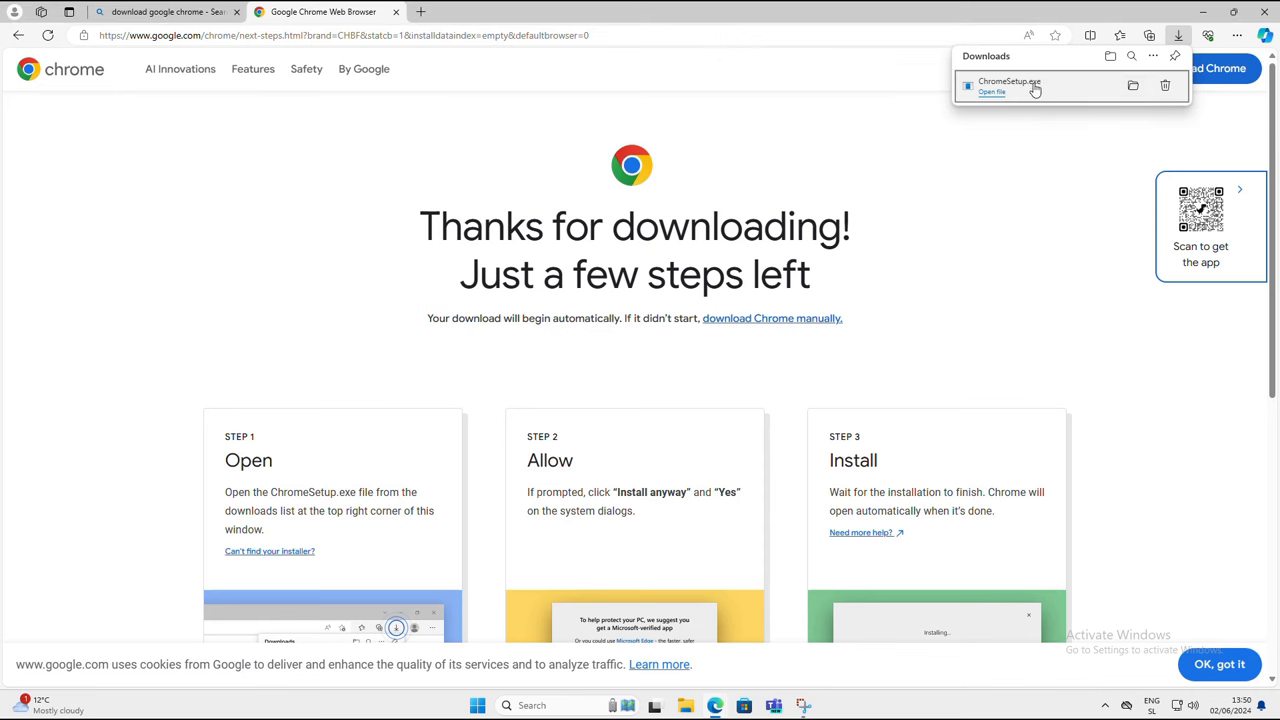